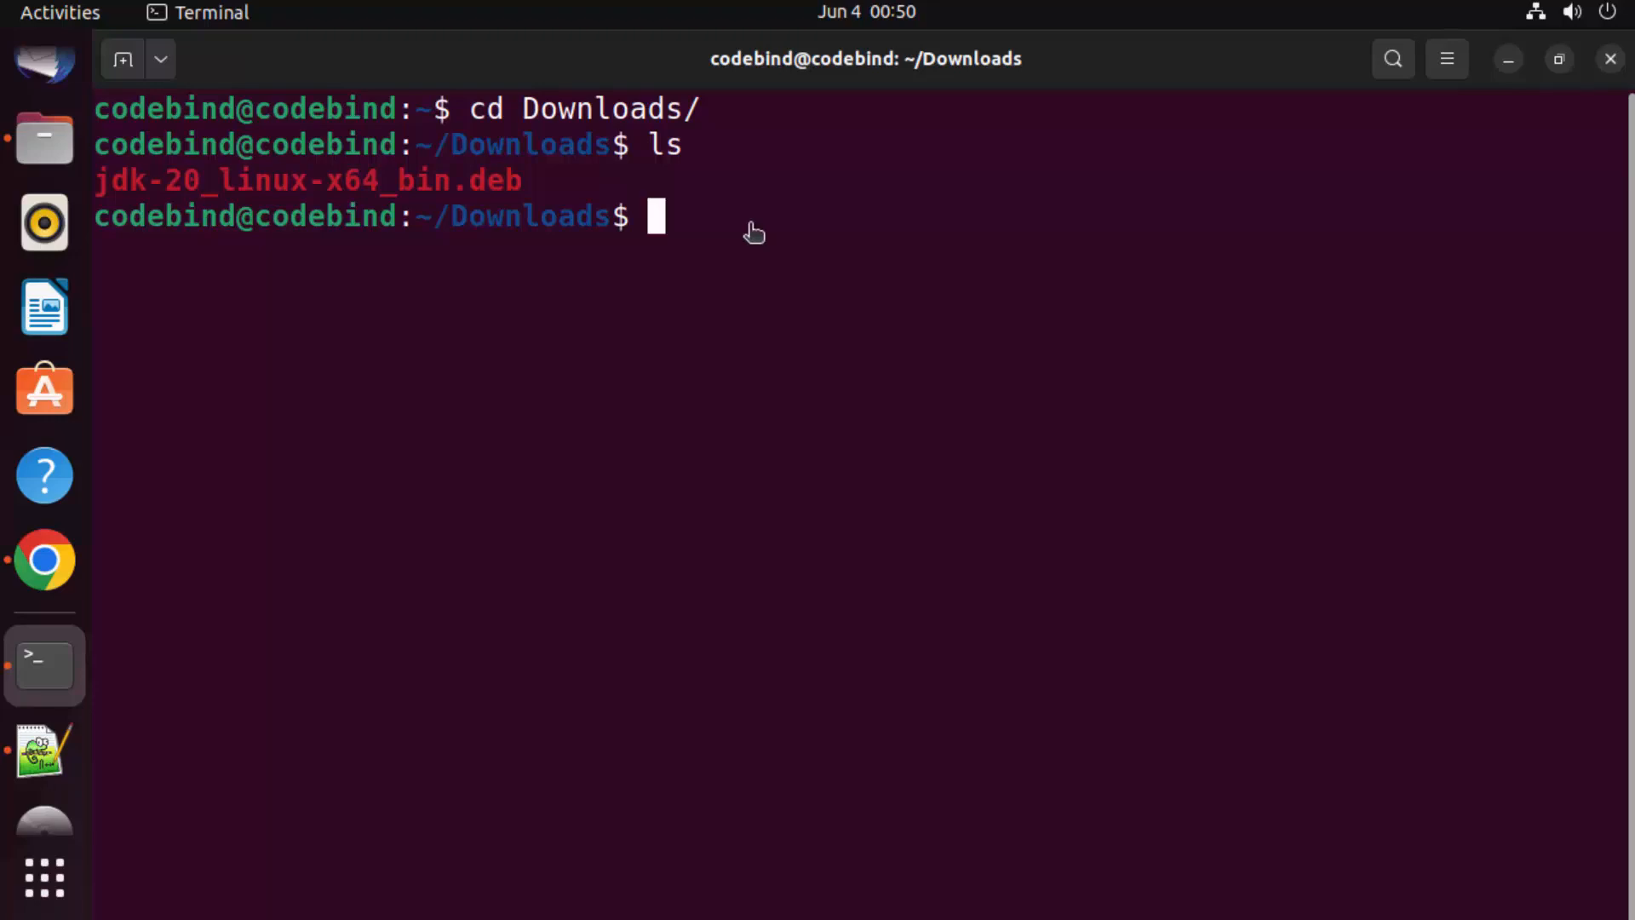
# Run sudo dpkg -i on jdk-20_linux-x64_bin.deb, completing the file name with Tab.
pyautogui.write('sudo dpkg -')
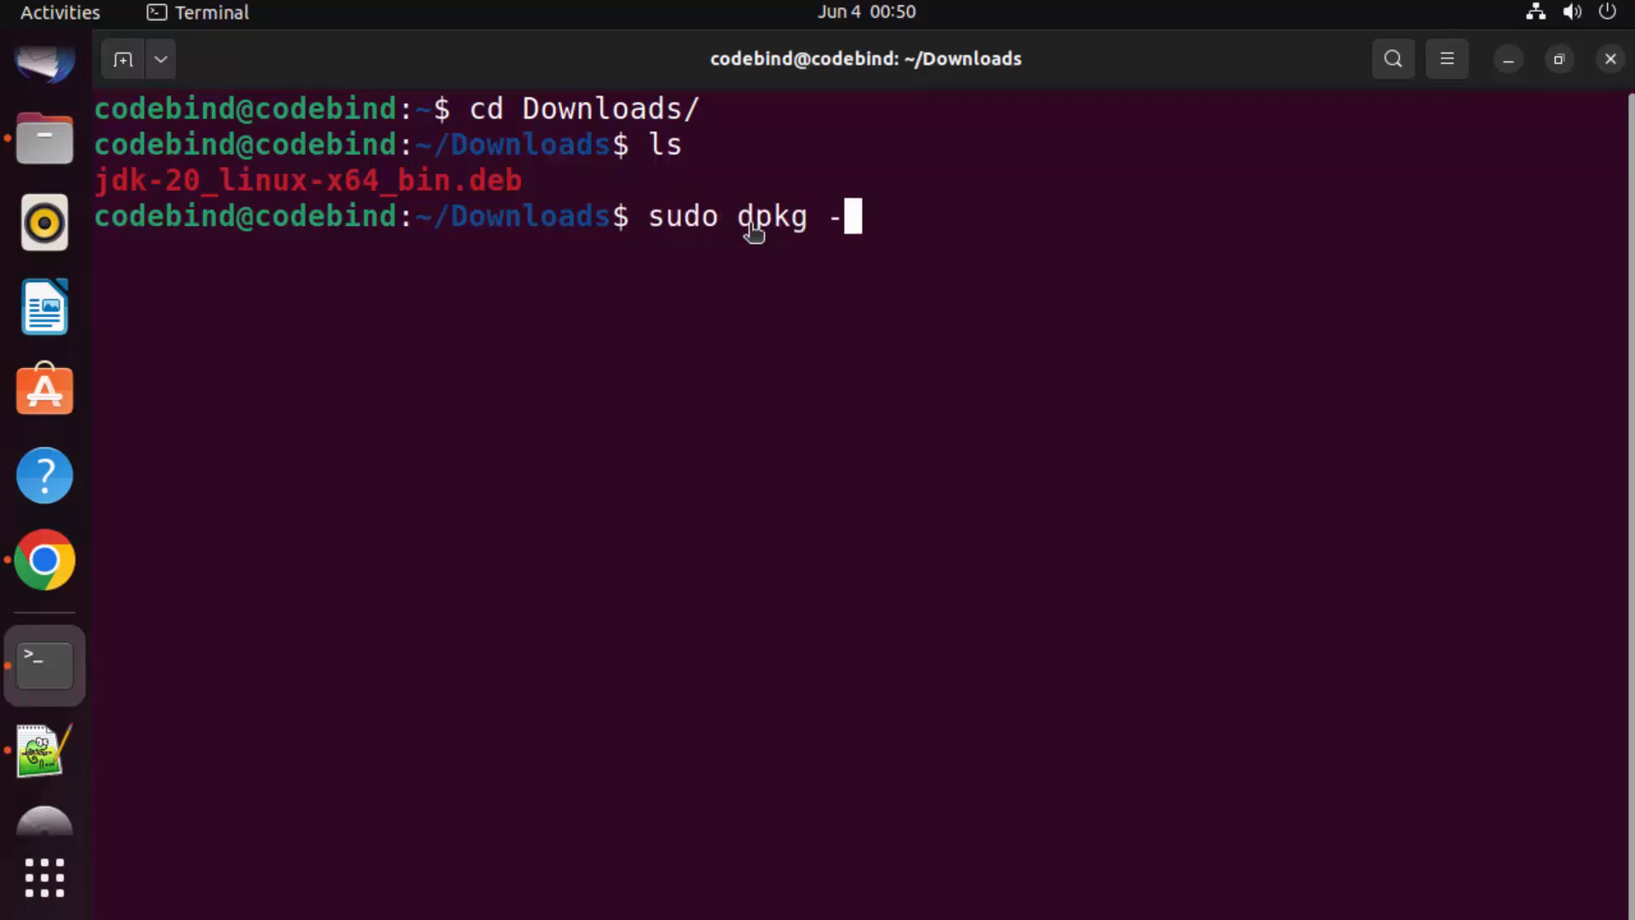
pyautogui.write('i')
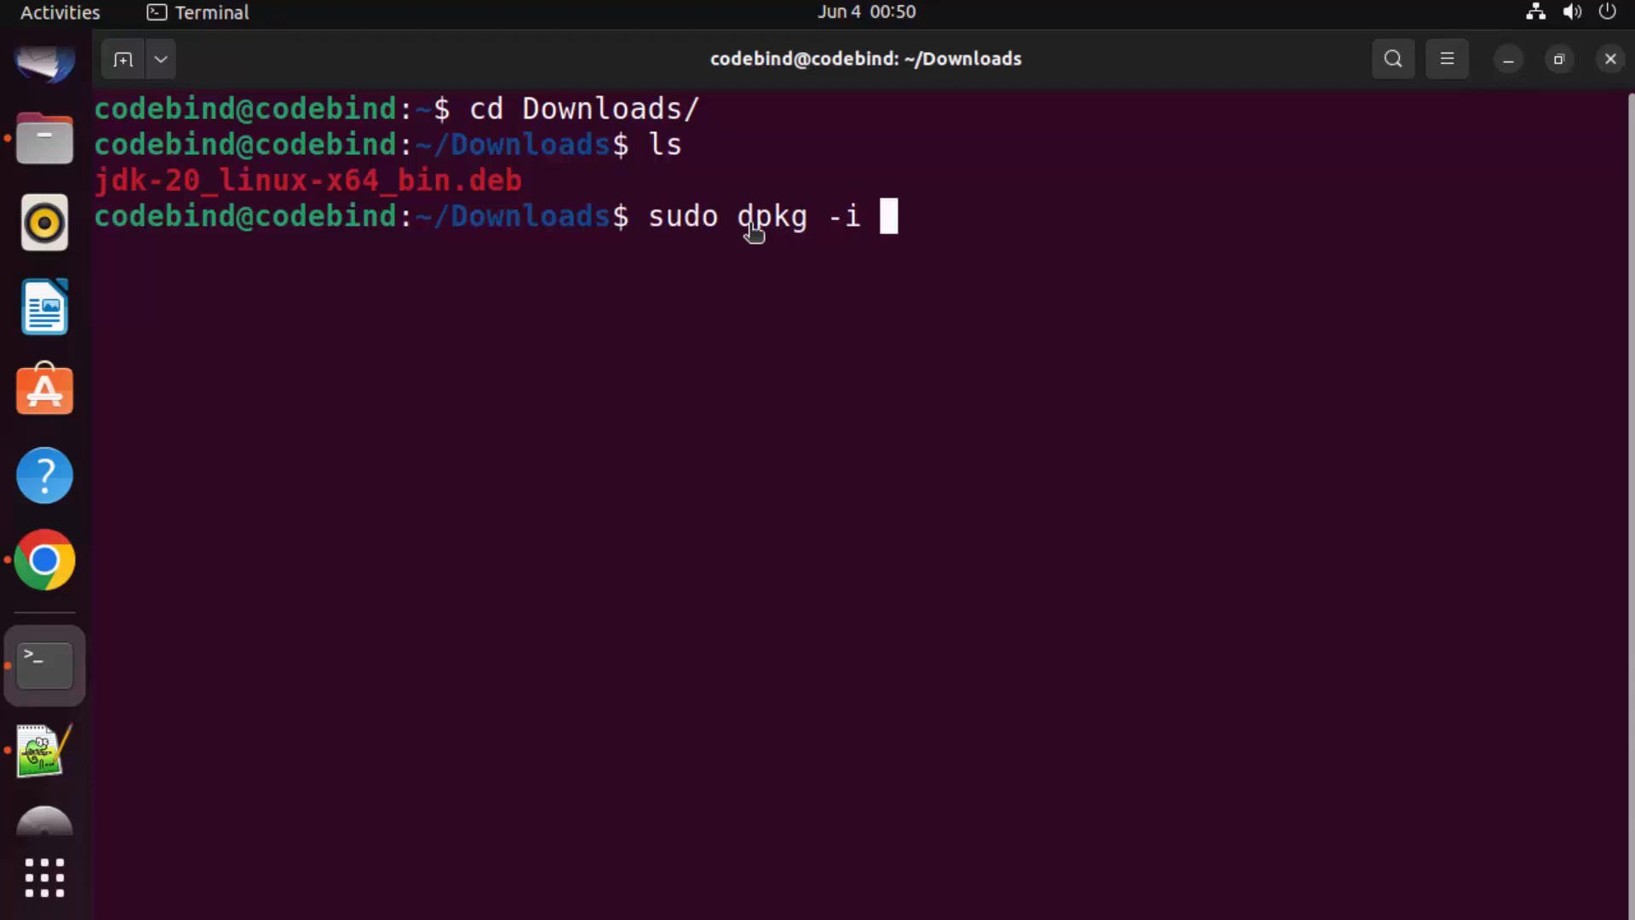
pyautogui.write('j')
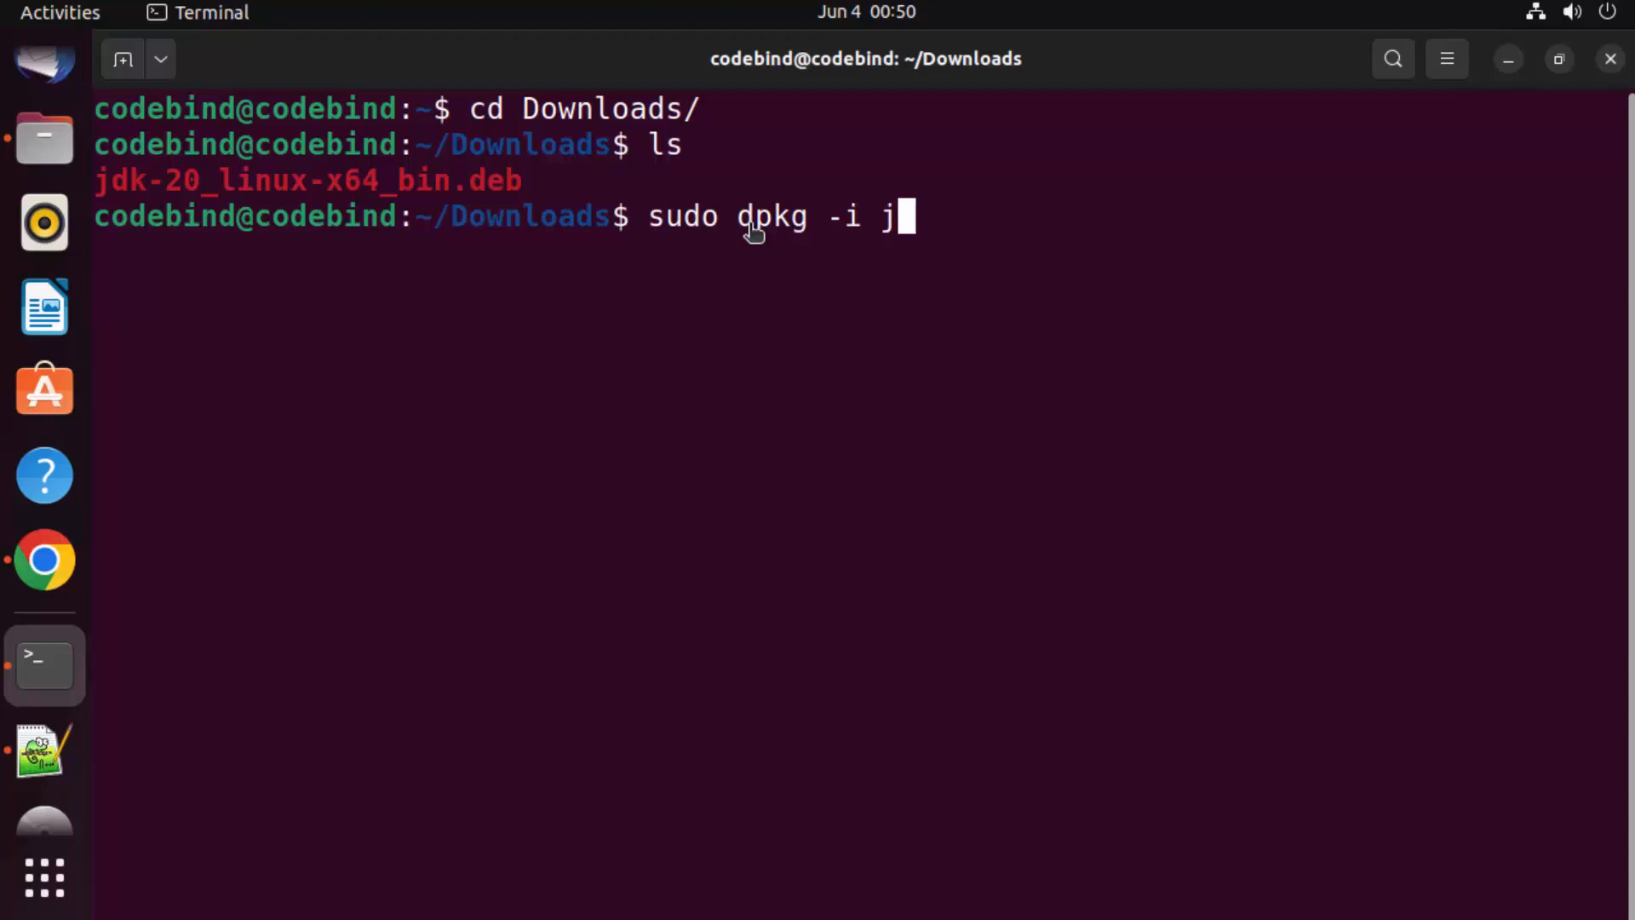
pyautogui.write('dk')
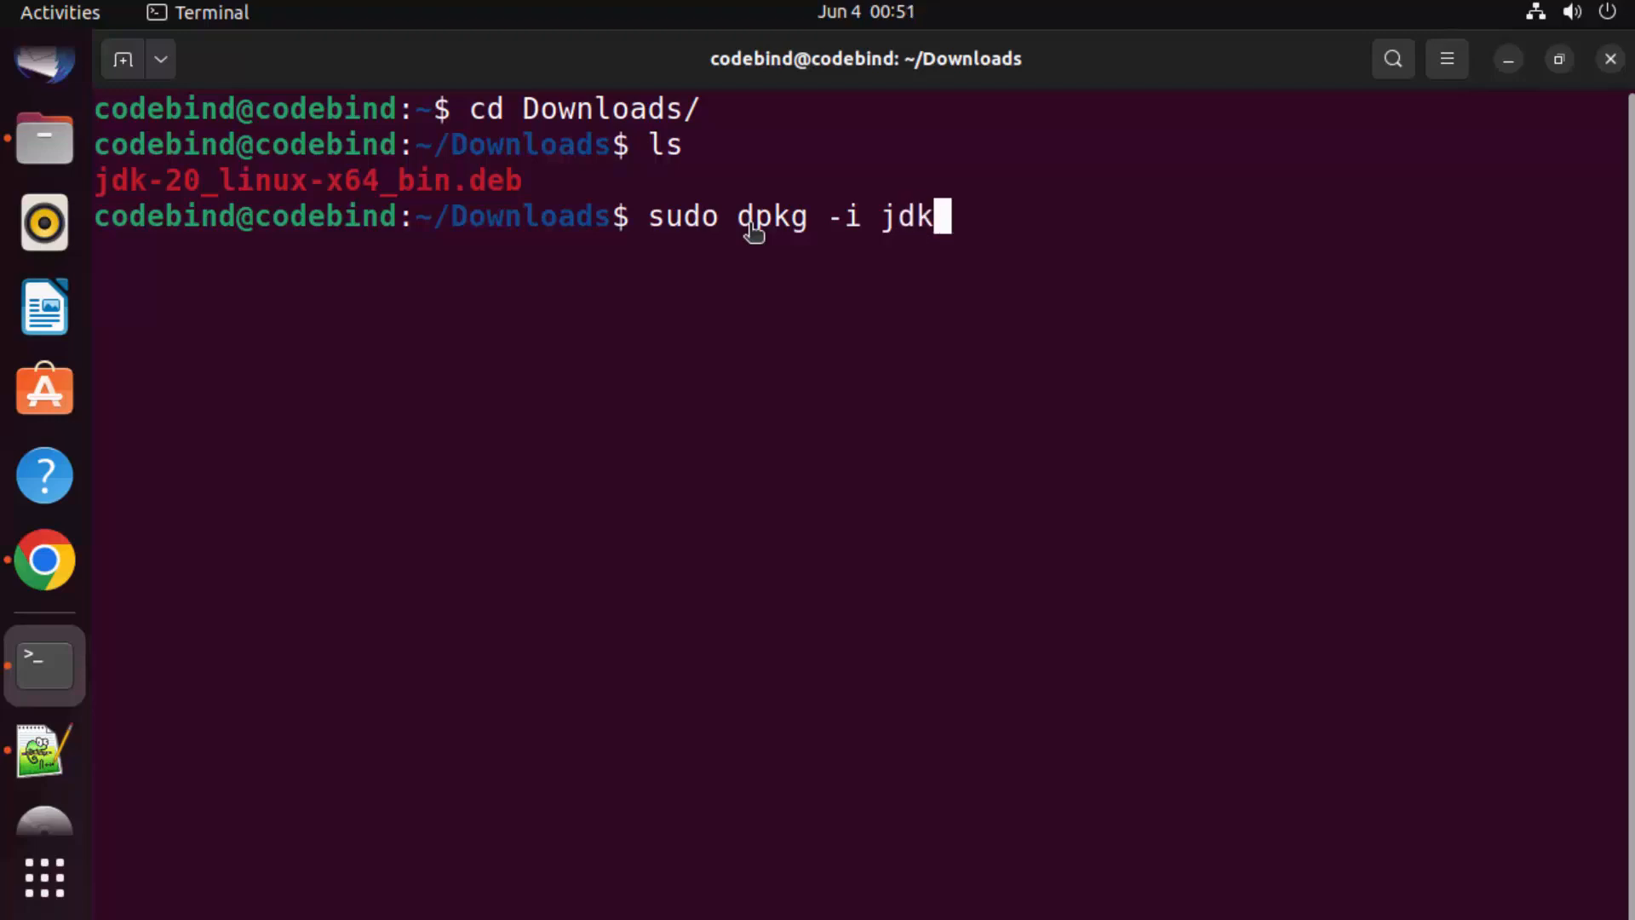
pyautogui.press('Tab')
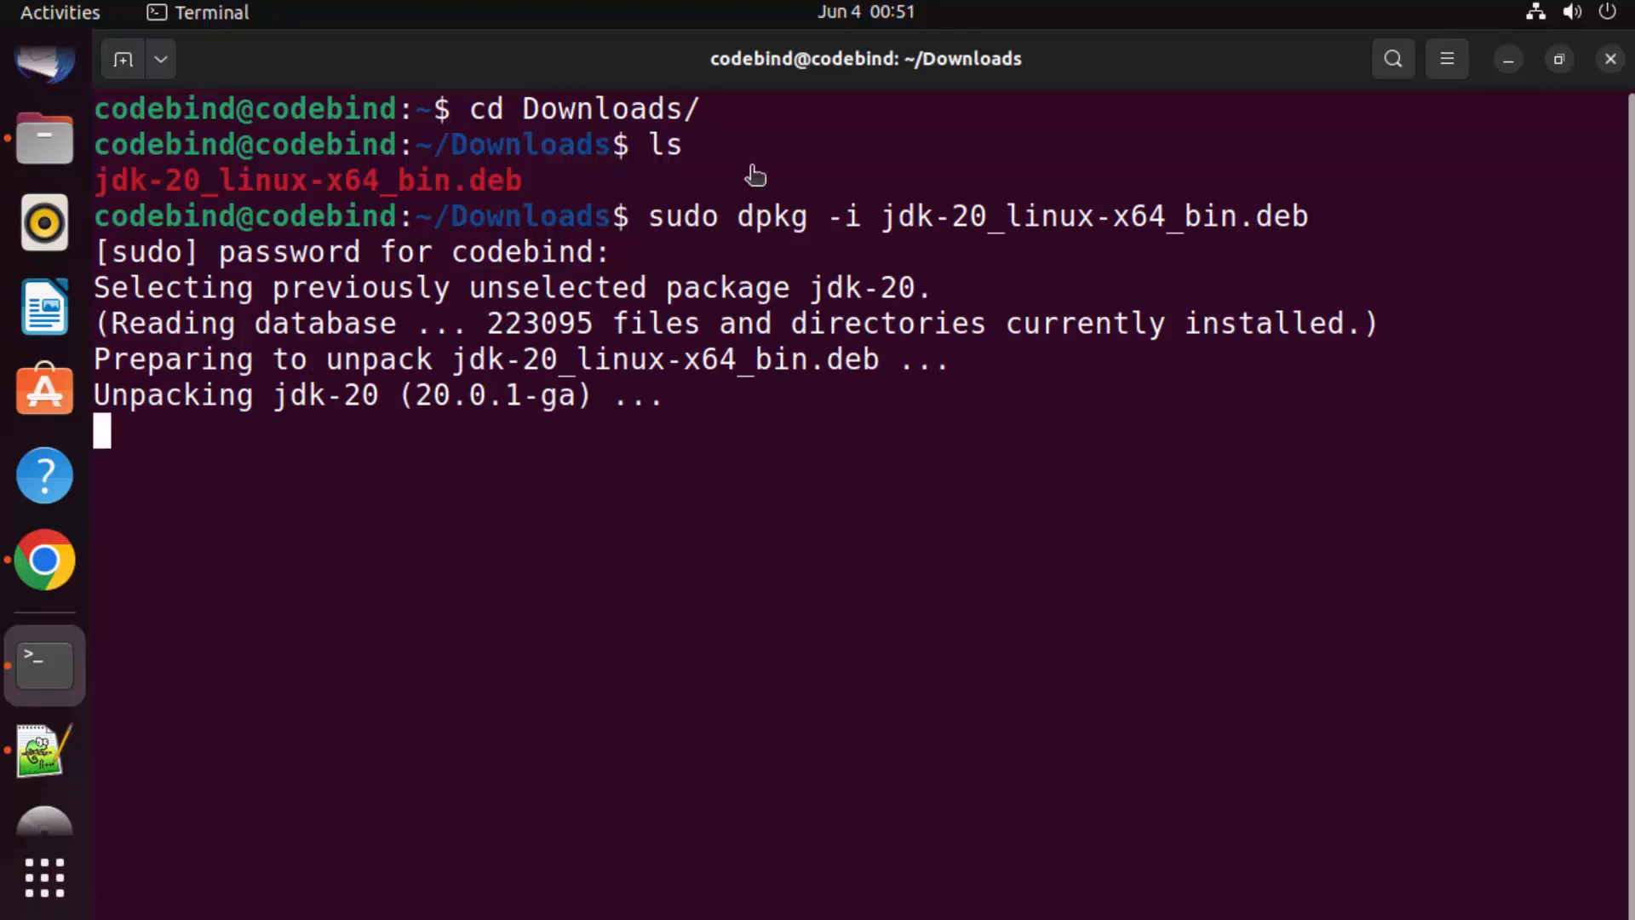
pyautogui.moveTo(541, 389)
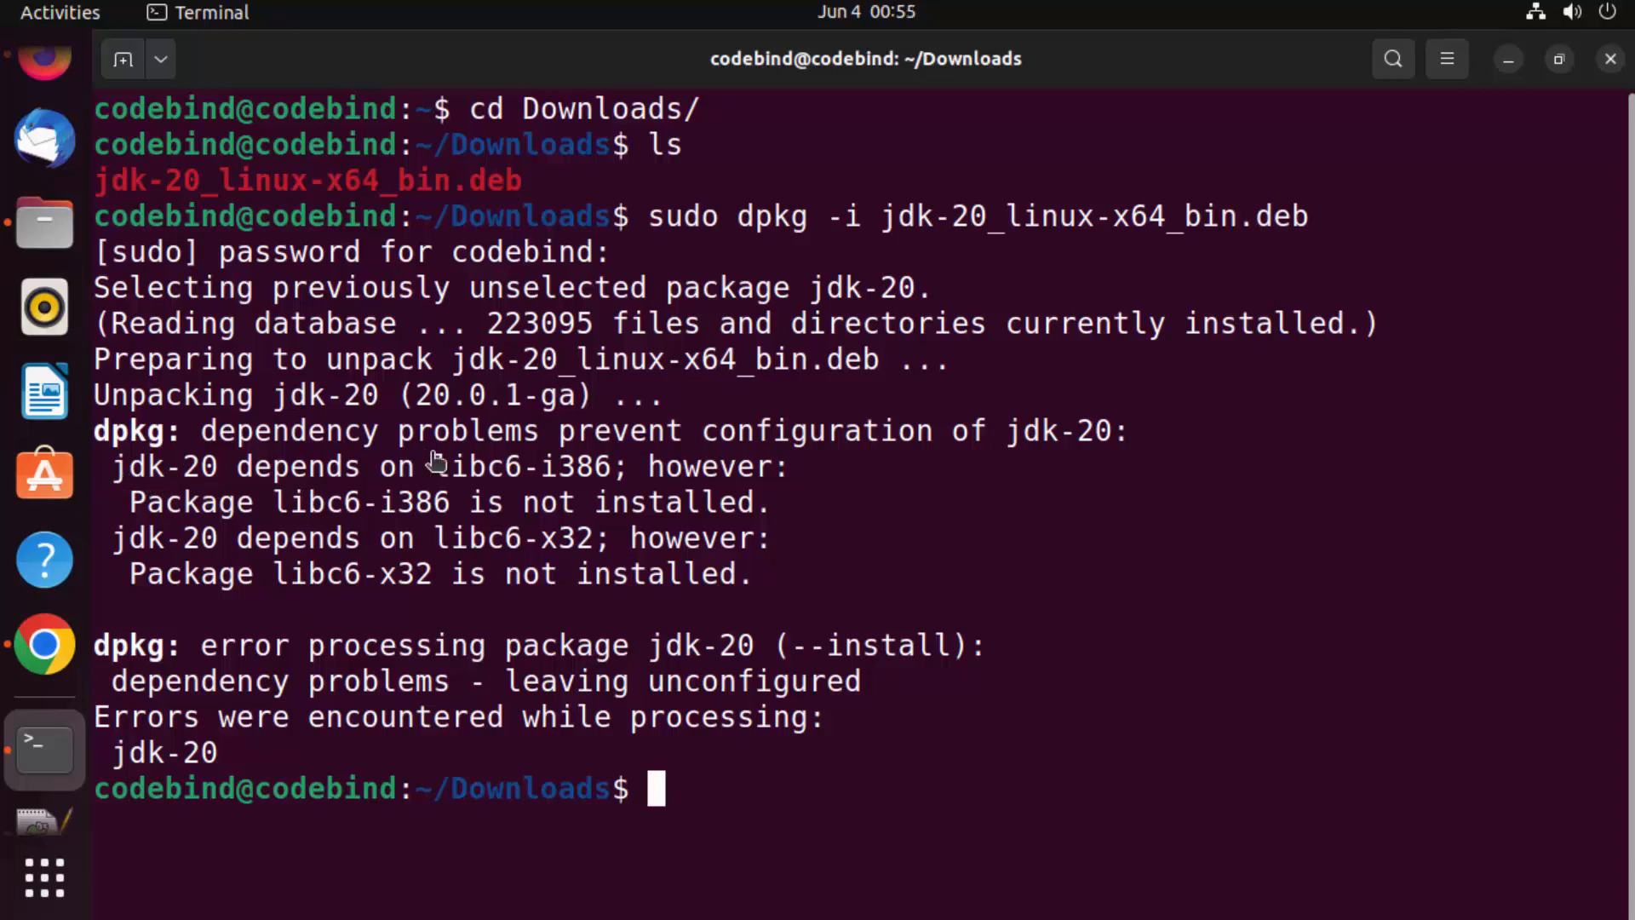
# Select the missing libc6-x32 package name in the dpkg dependency errors.
pyautogui.doubleClick(521, 466)
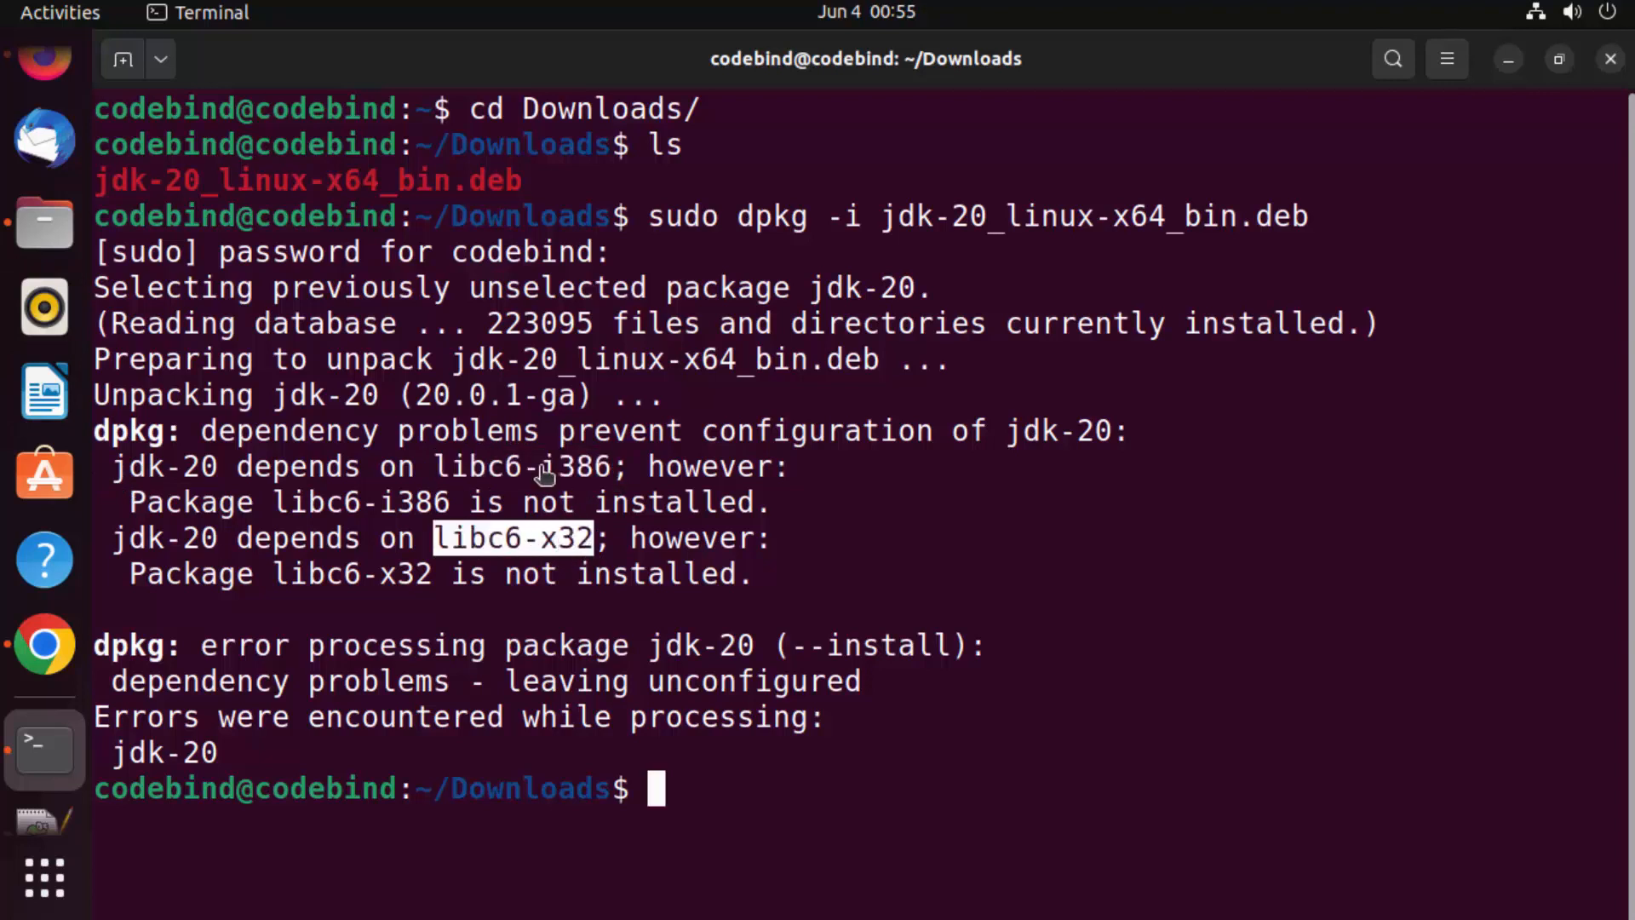
pyautogui.moveTo(428, 501)
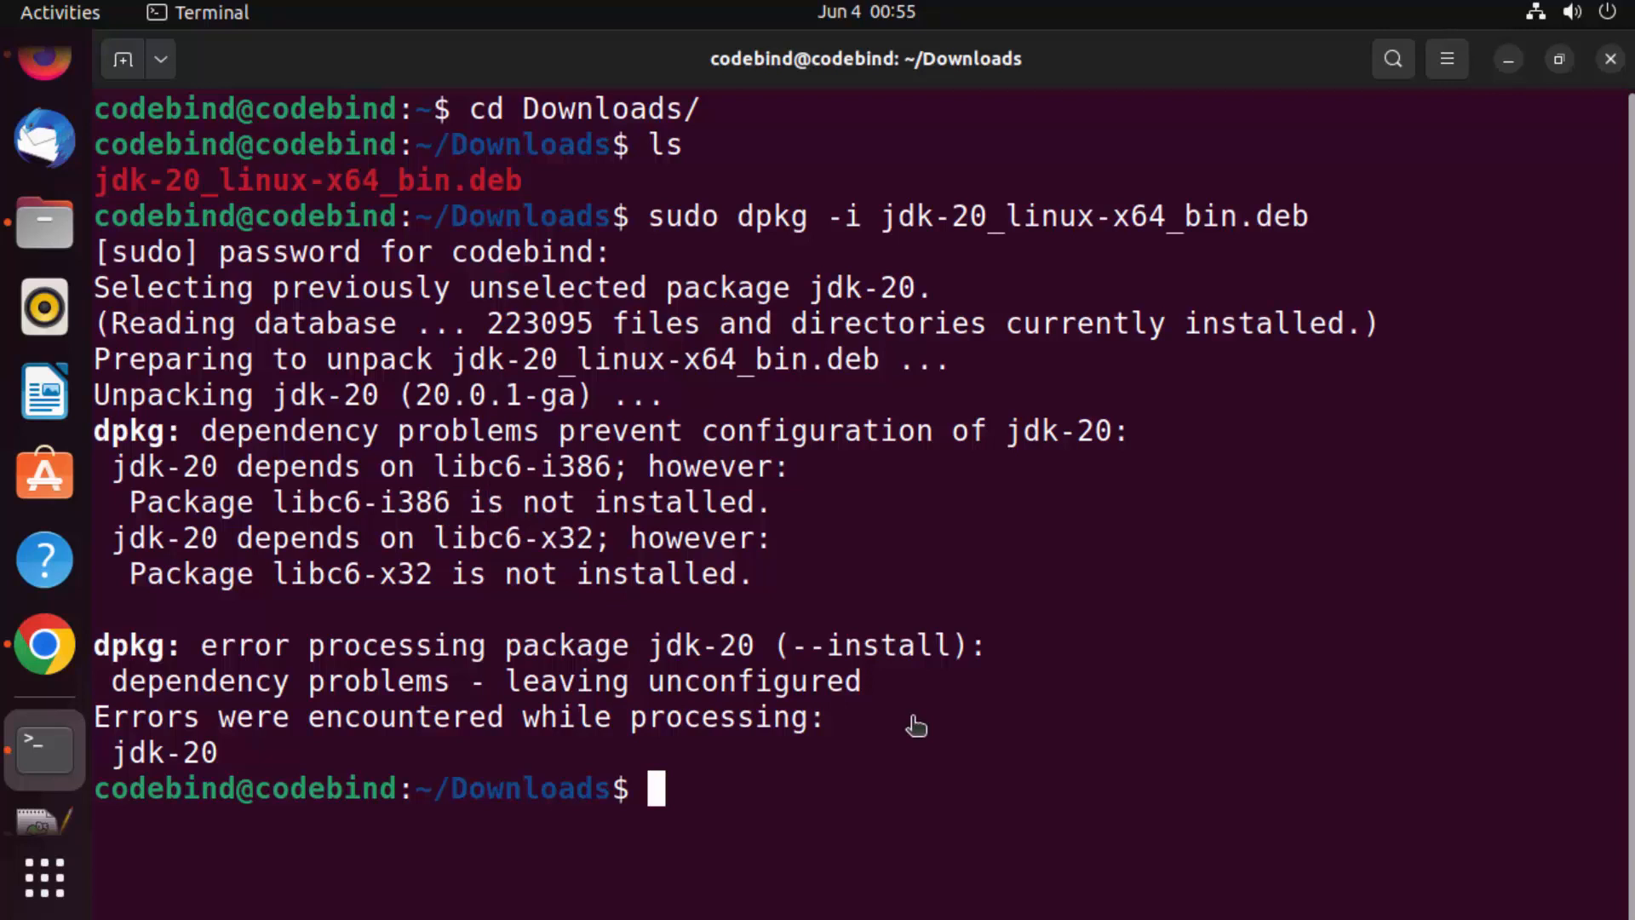
# Begin a sudo apt install -y command for the missing libraries.
pyautogui.write('sudo')
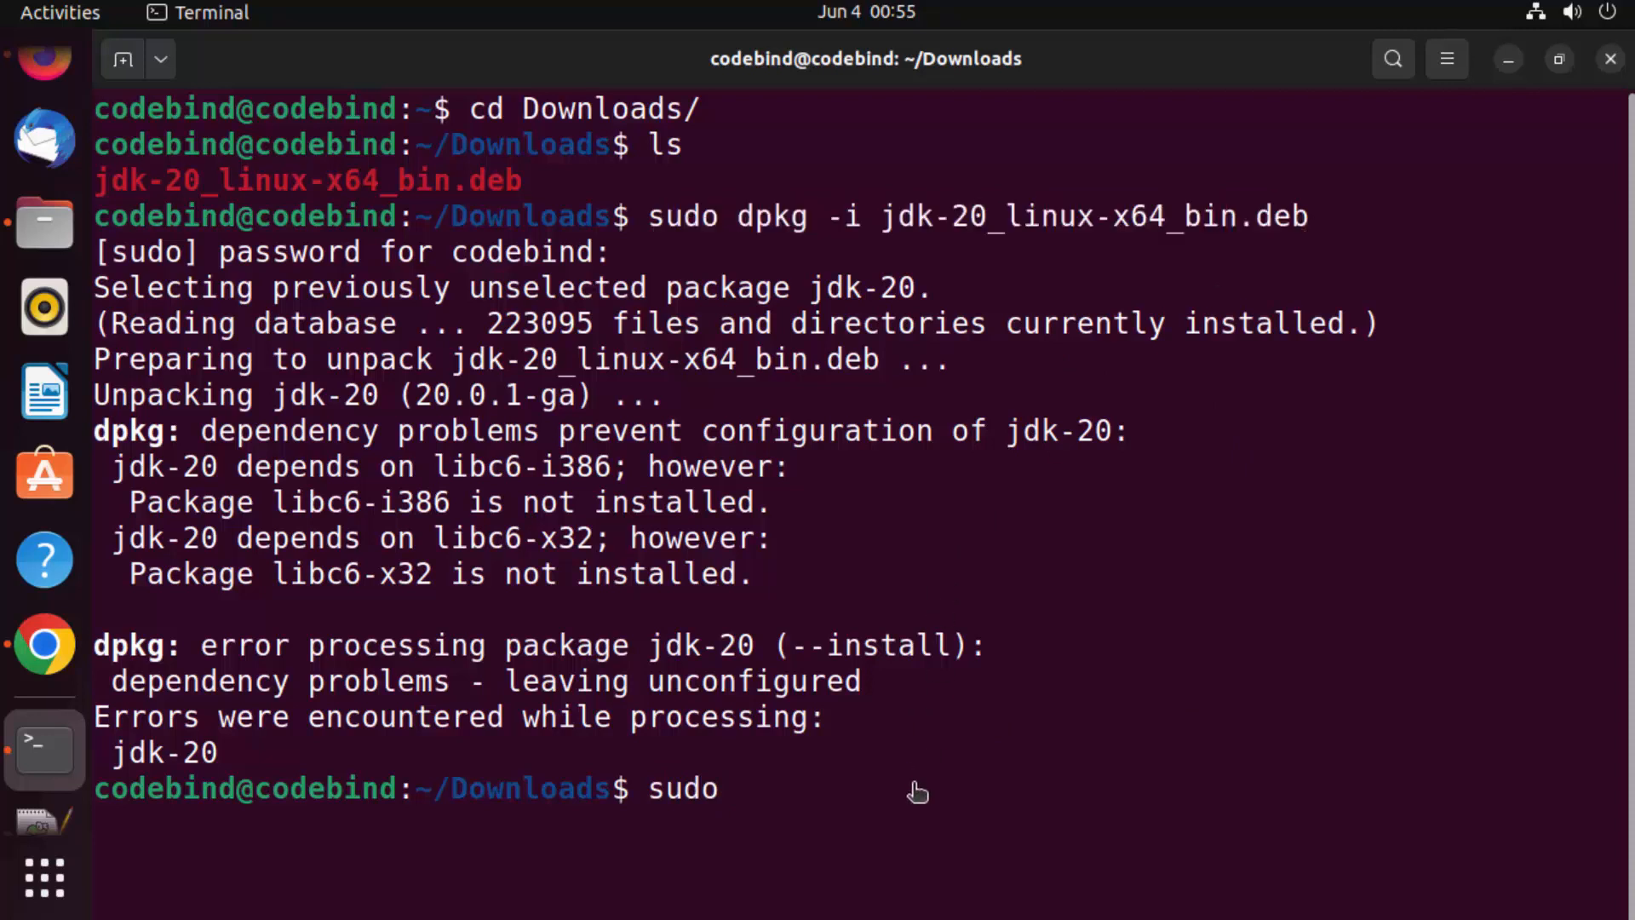
pyautogui.write('apt')
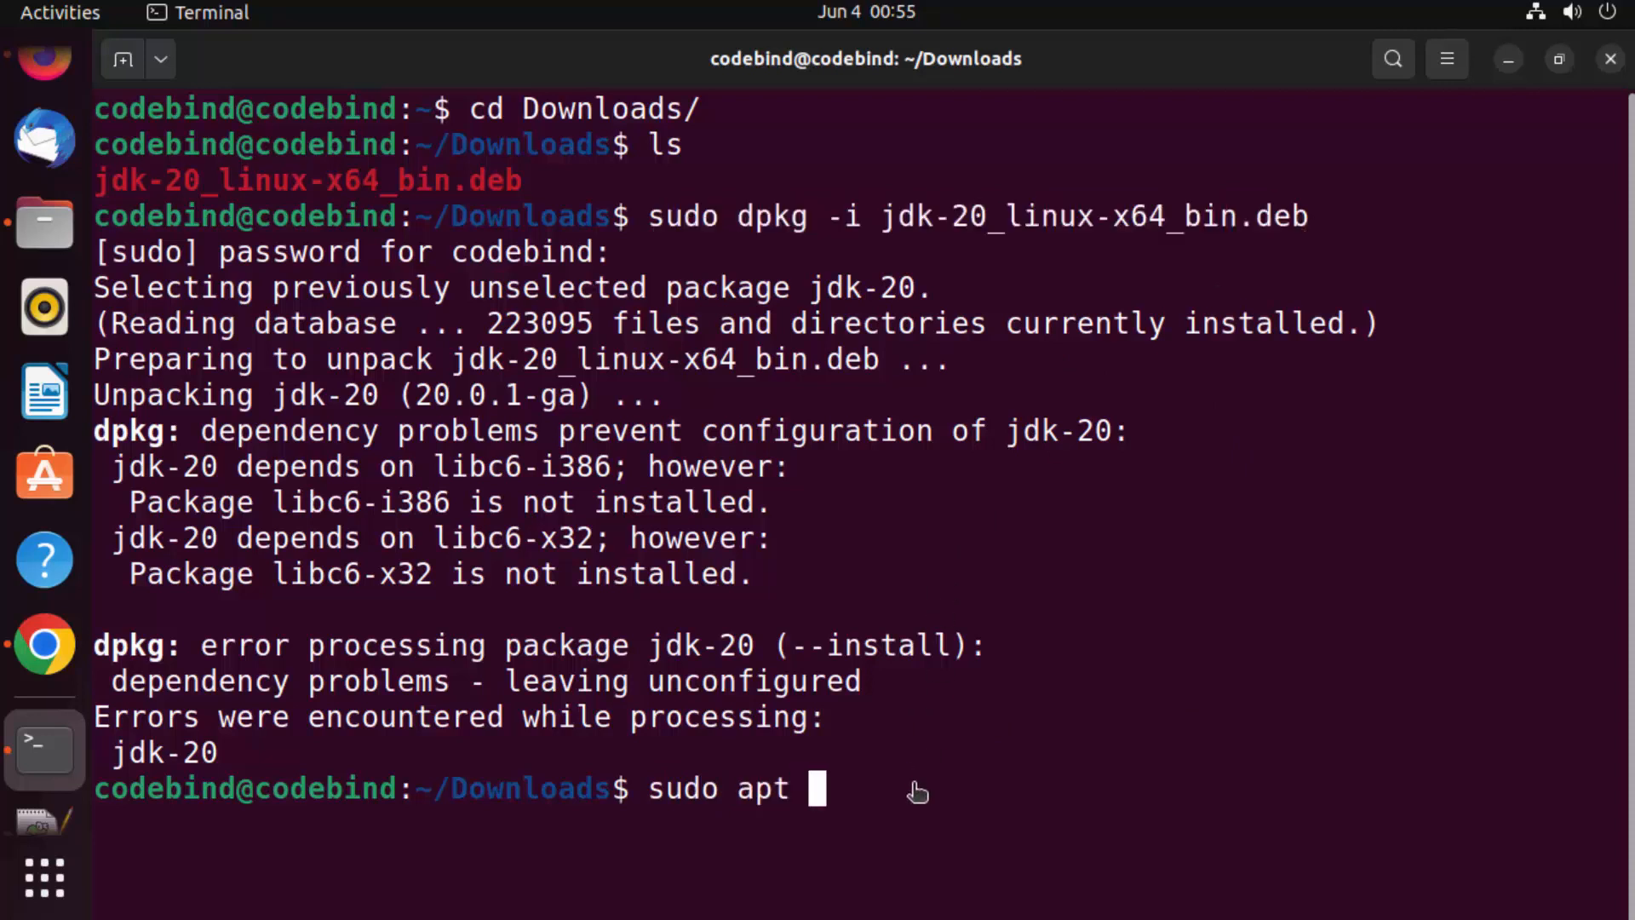
pyautogui.write('install')
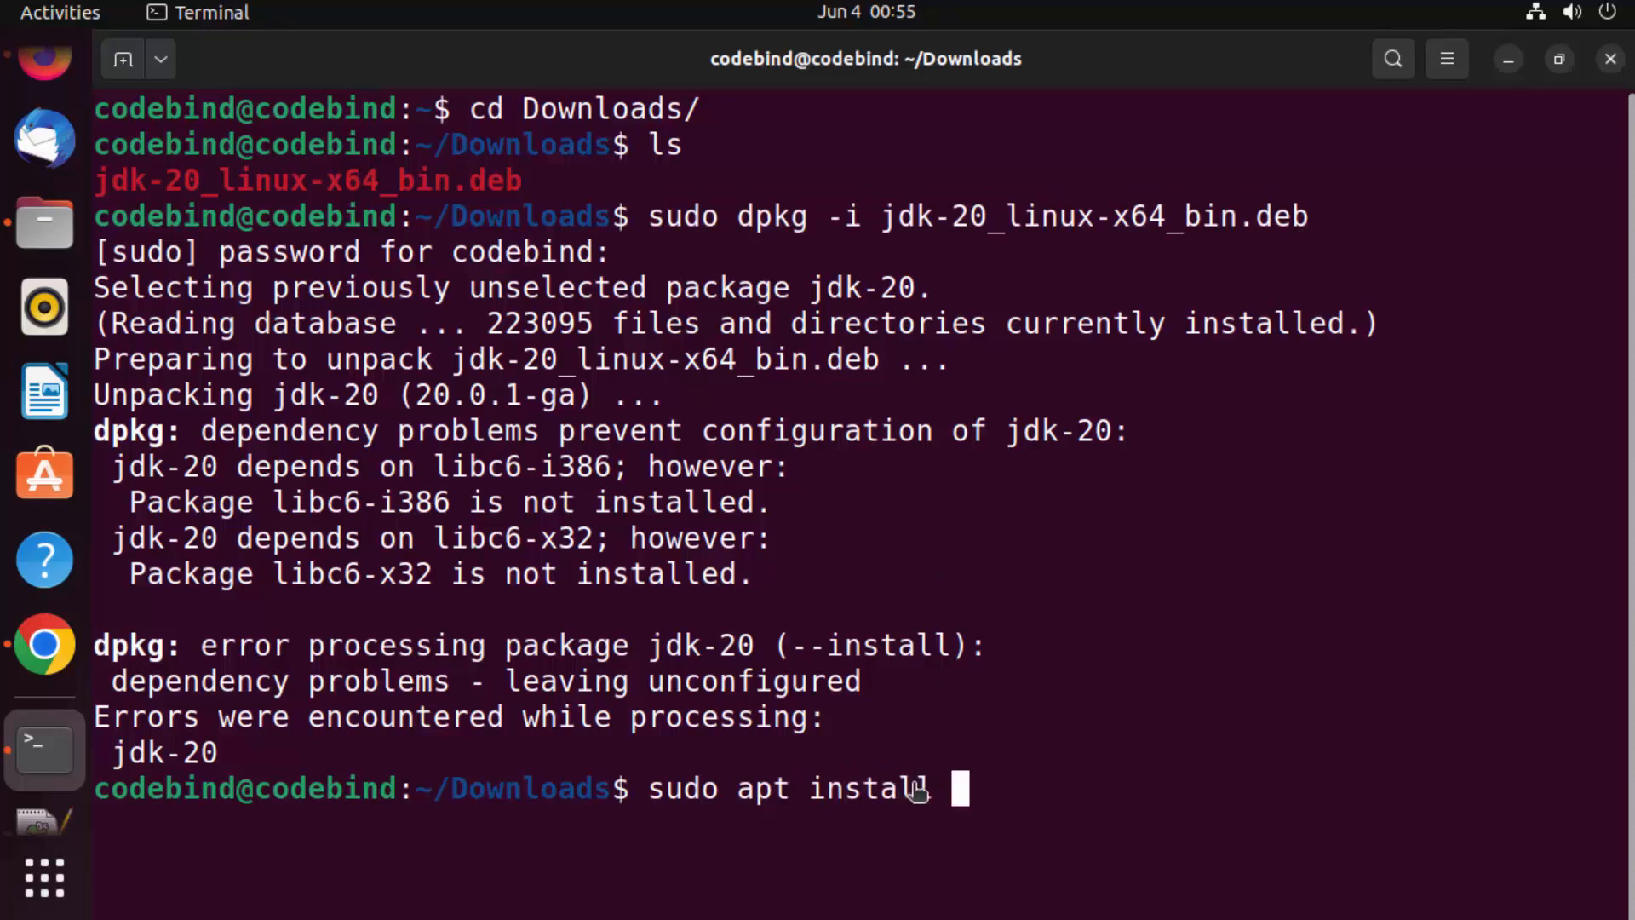
pyautogui.write('-y')
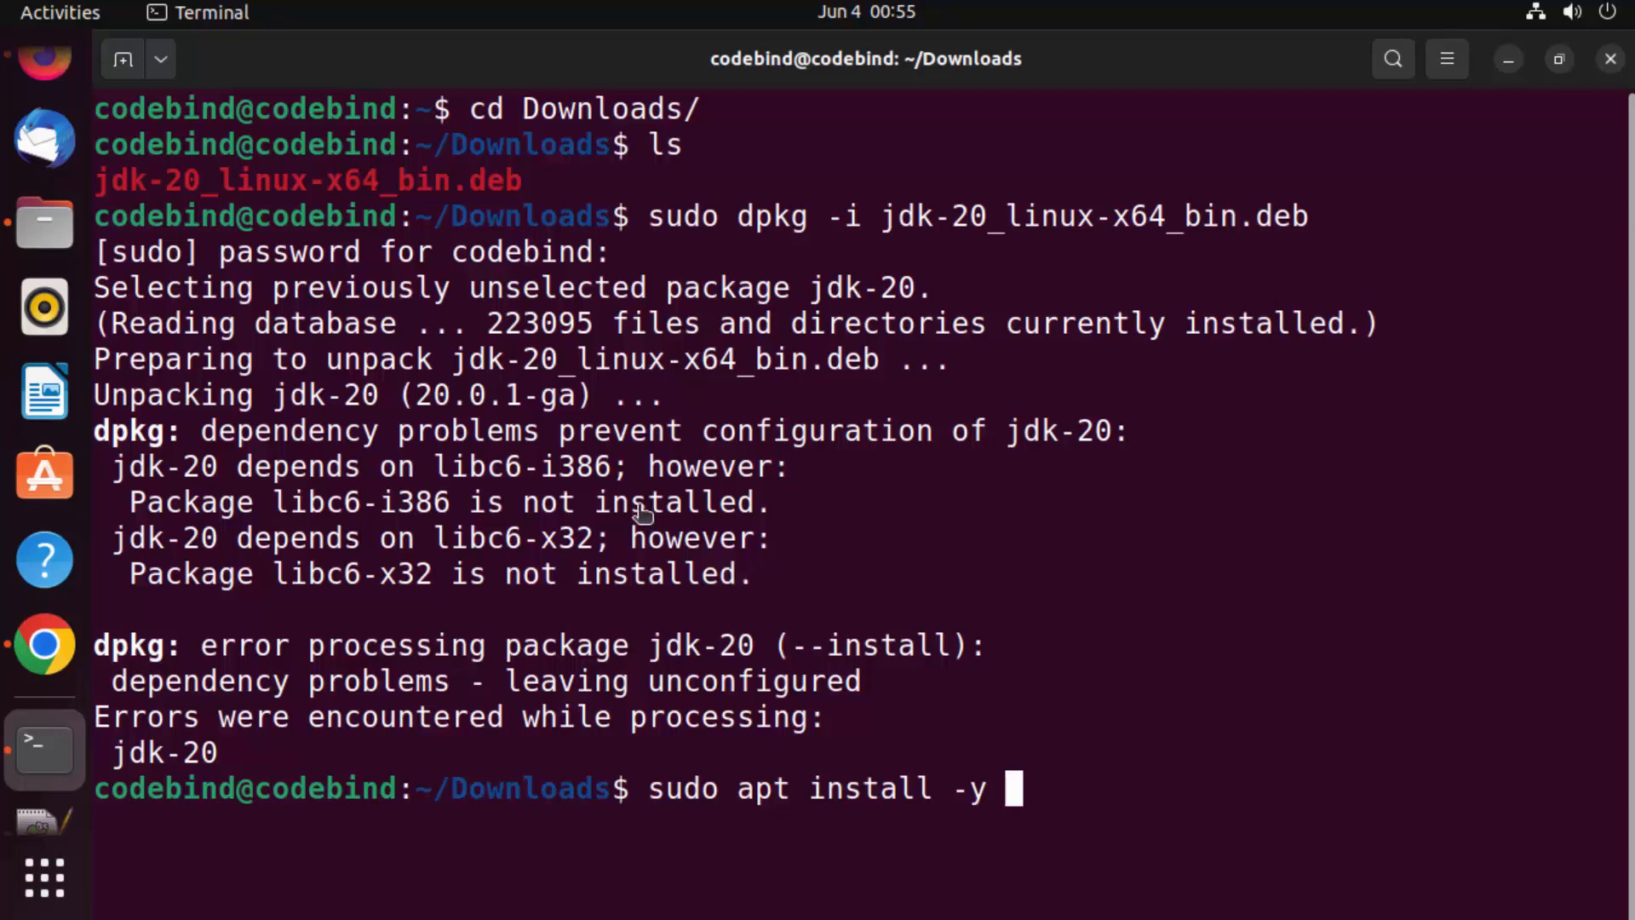
# Add libc6-i386 (pasted from the error) and libc6-x32 to the apt install command.
pyautogui.doubleClick(525, 466)
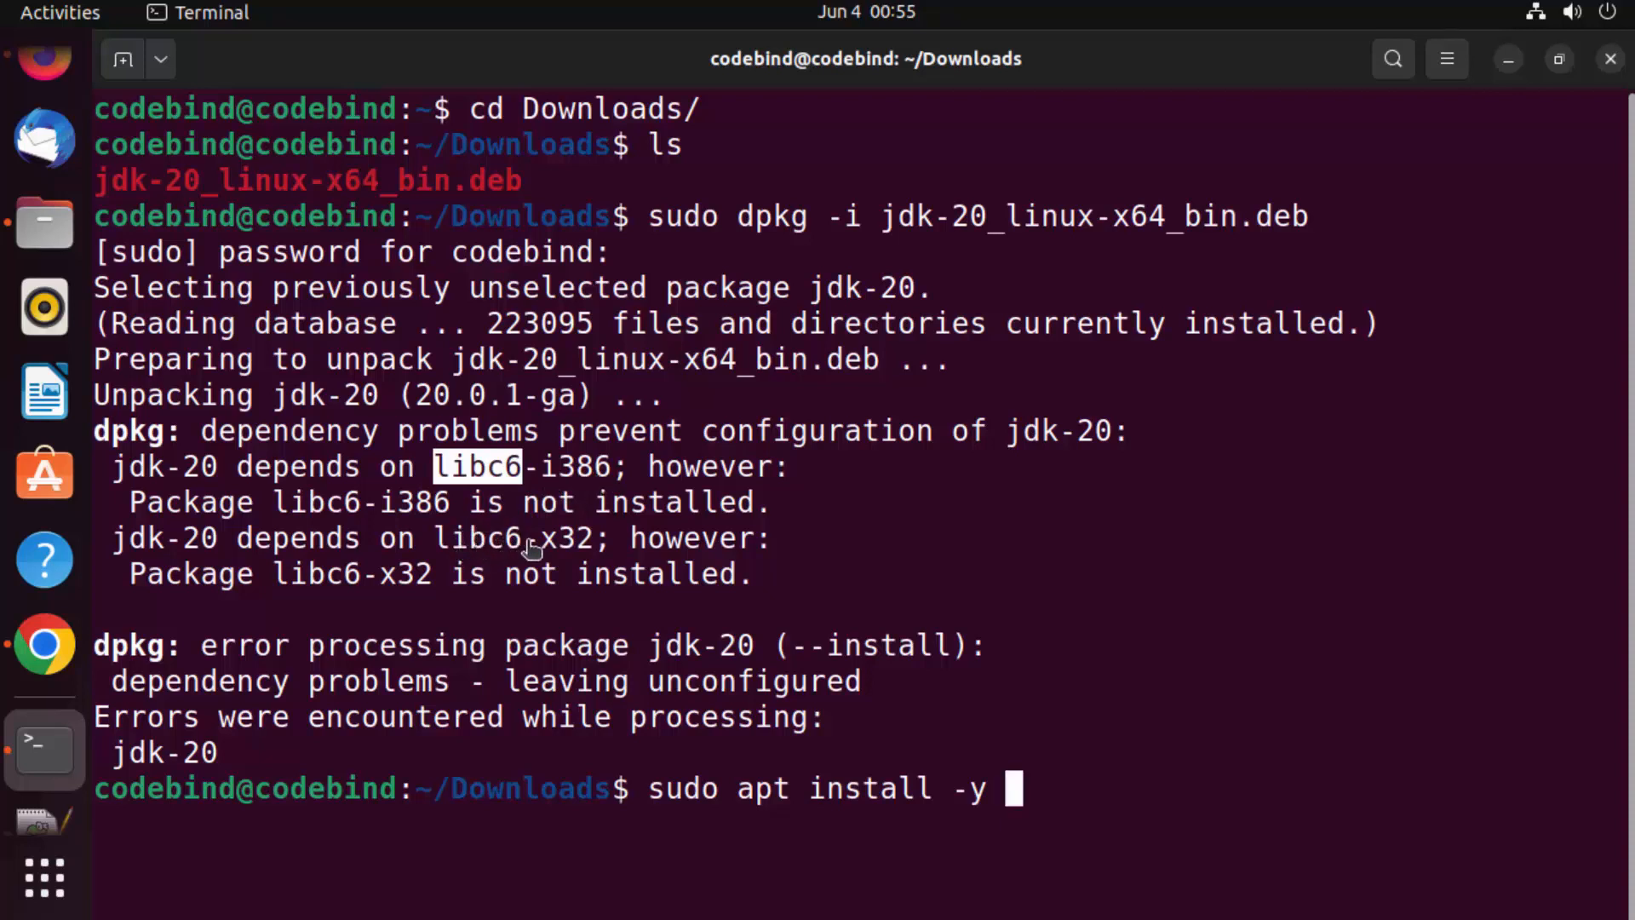
pyautogui.moveTo(610, 480)
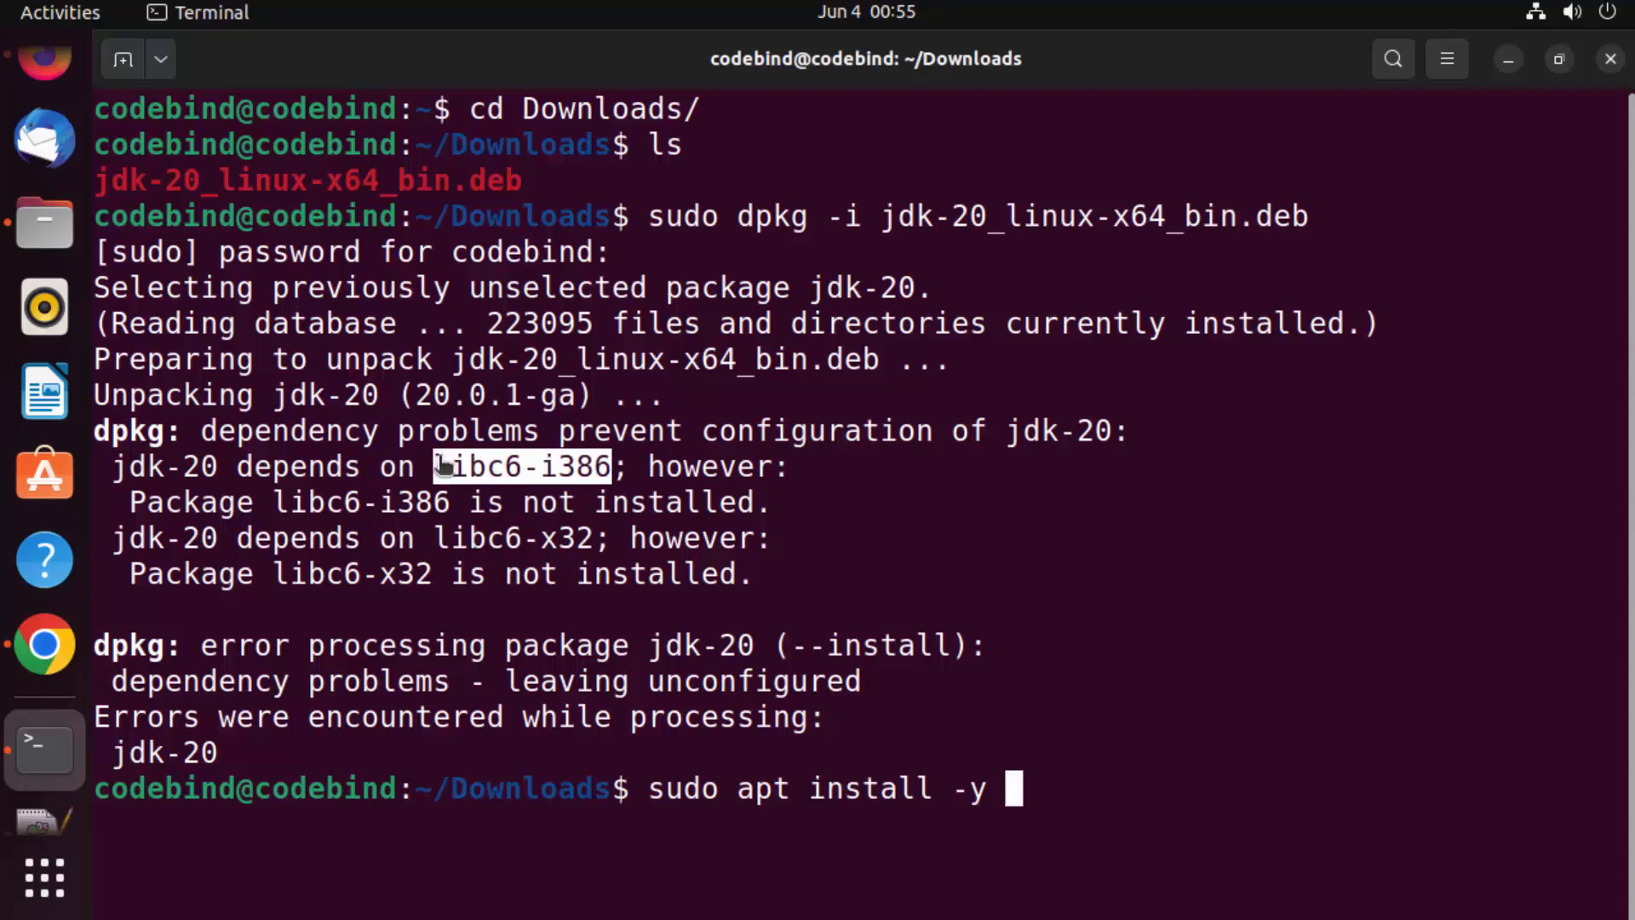
pyautogui.rightClick(731, 501)
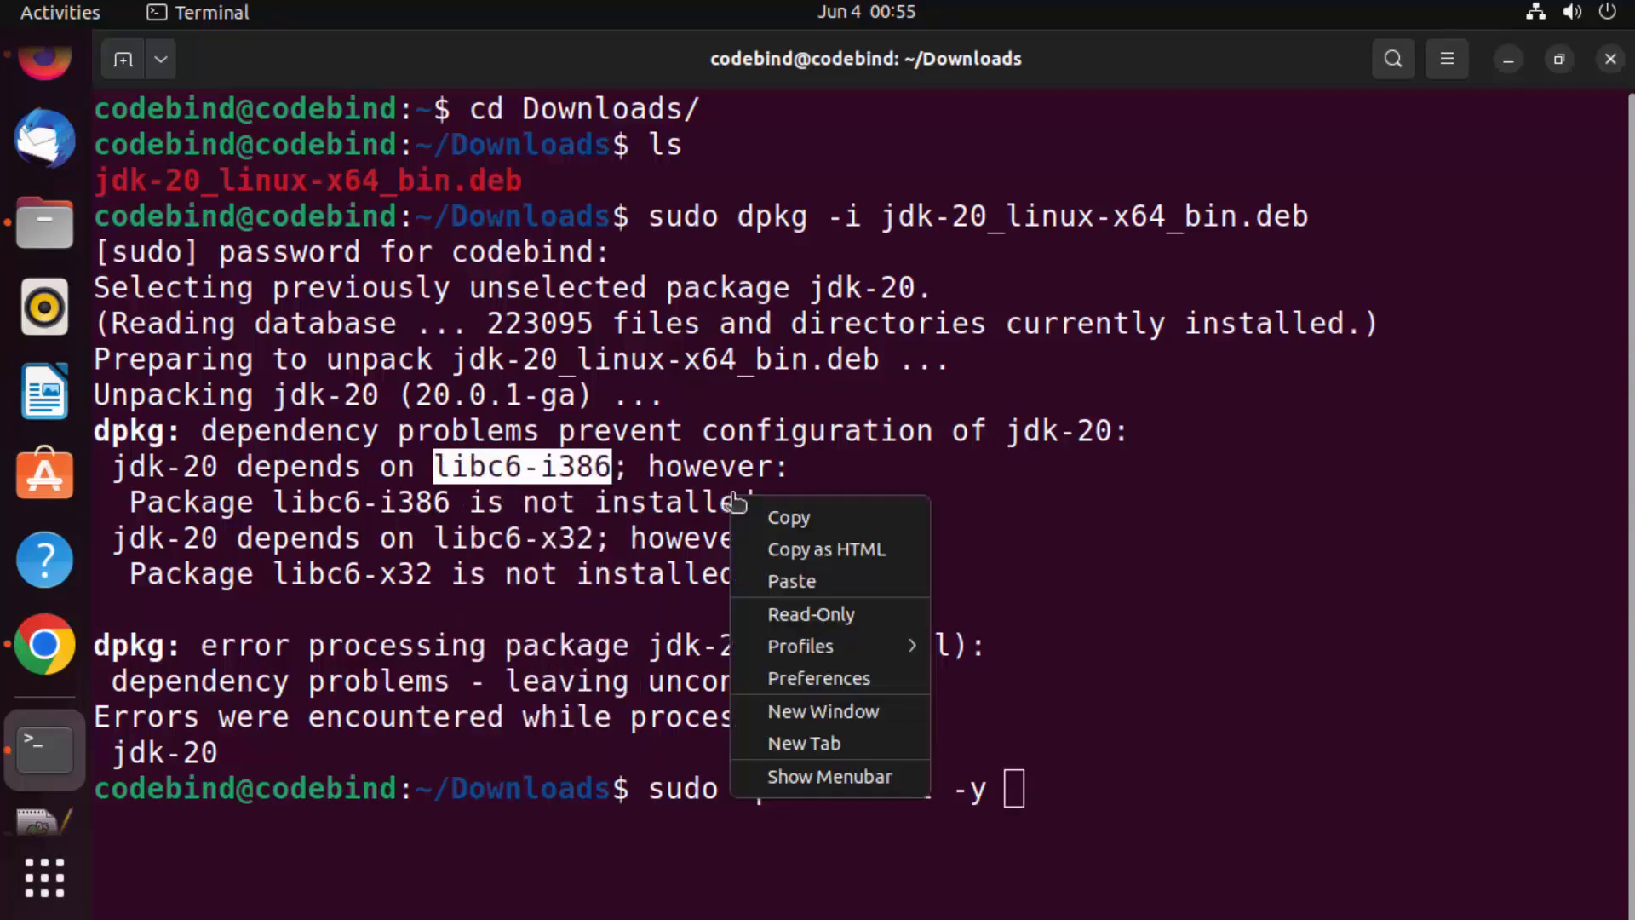
pyautogui.click(792, 581)
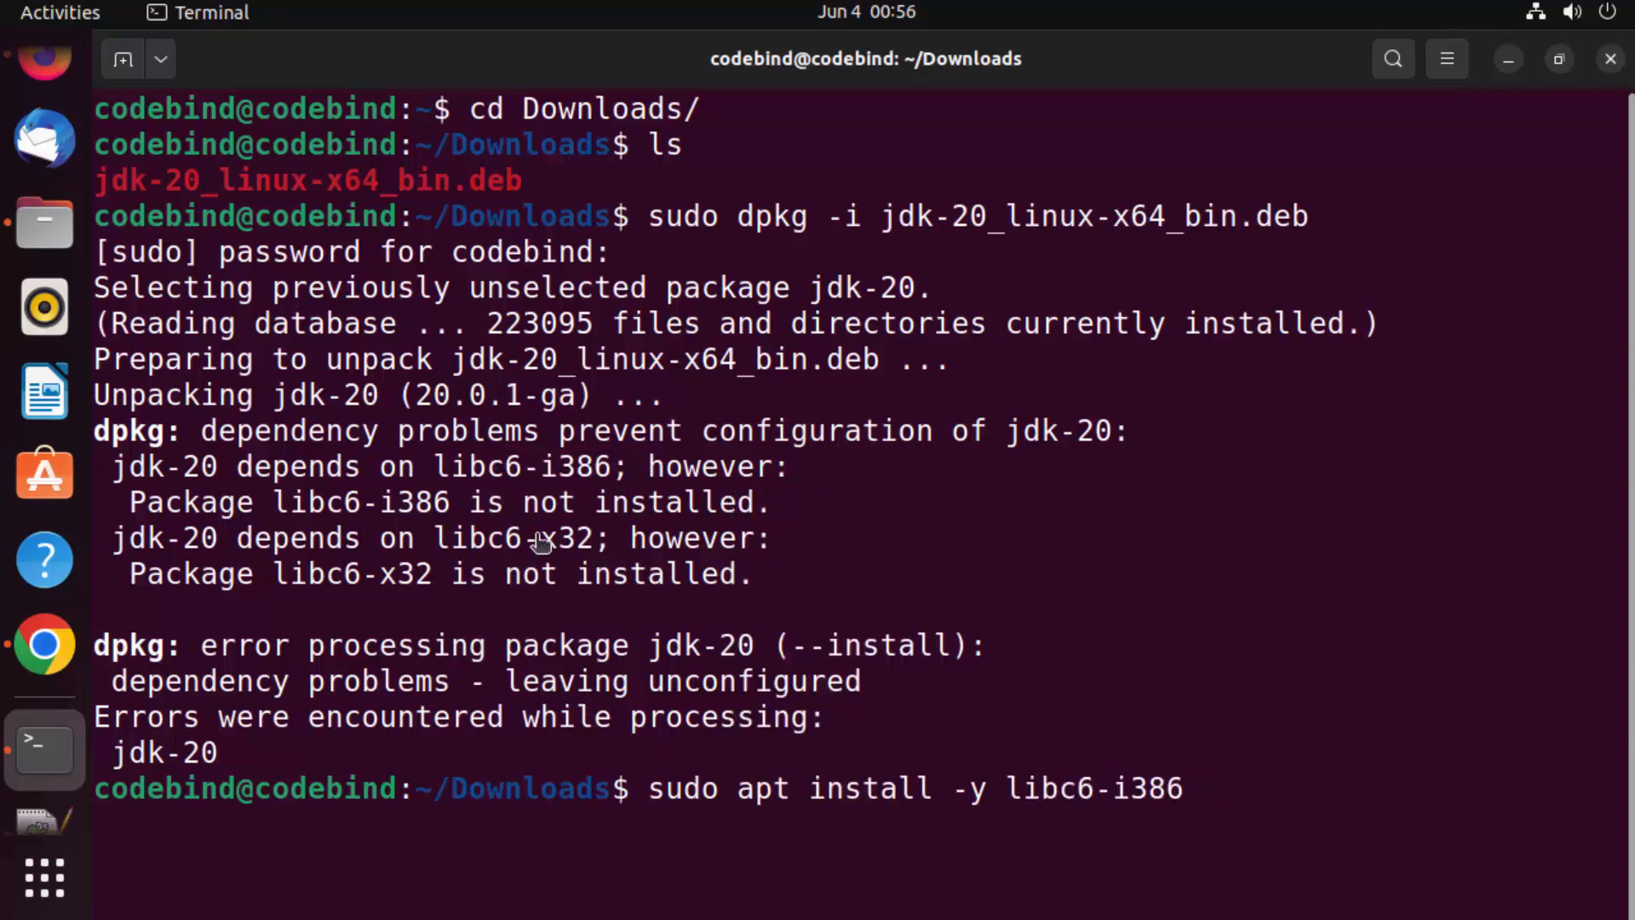
pyautogui.doubleClick(511, 538)
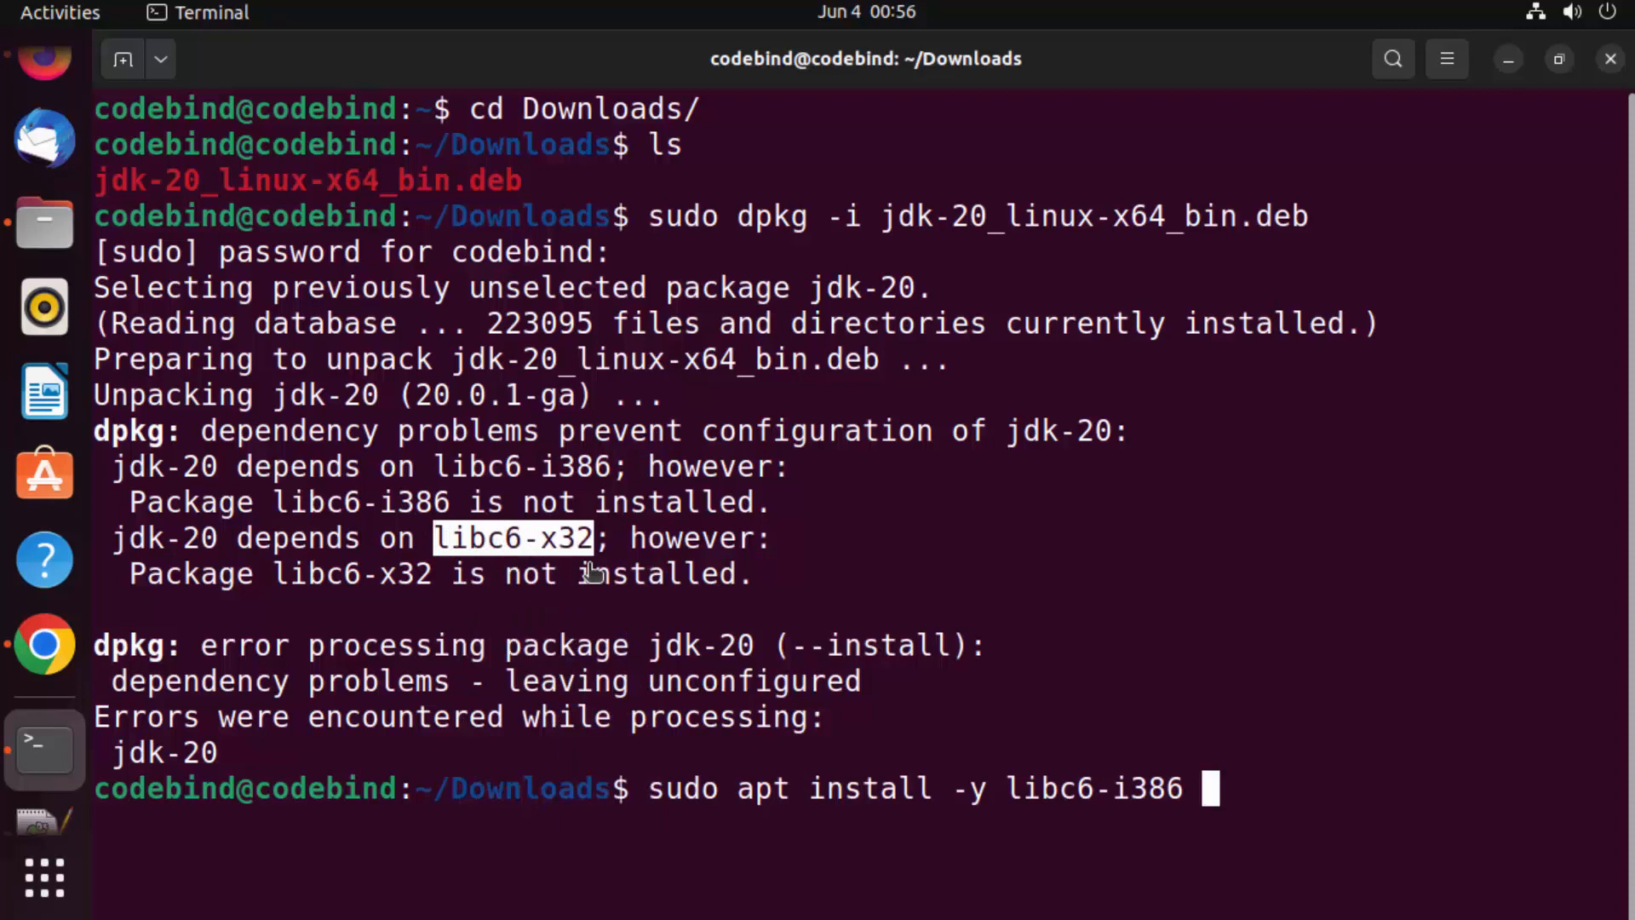
pyautogui.write('libc6-x32')
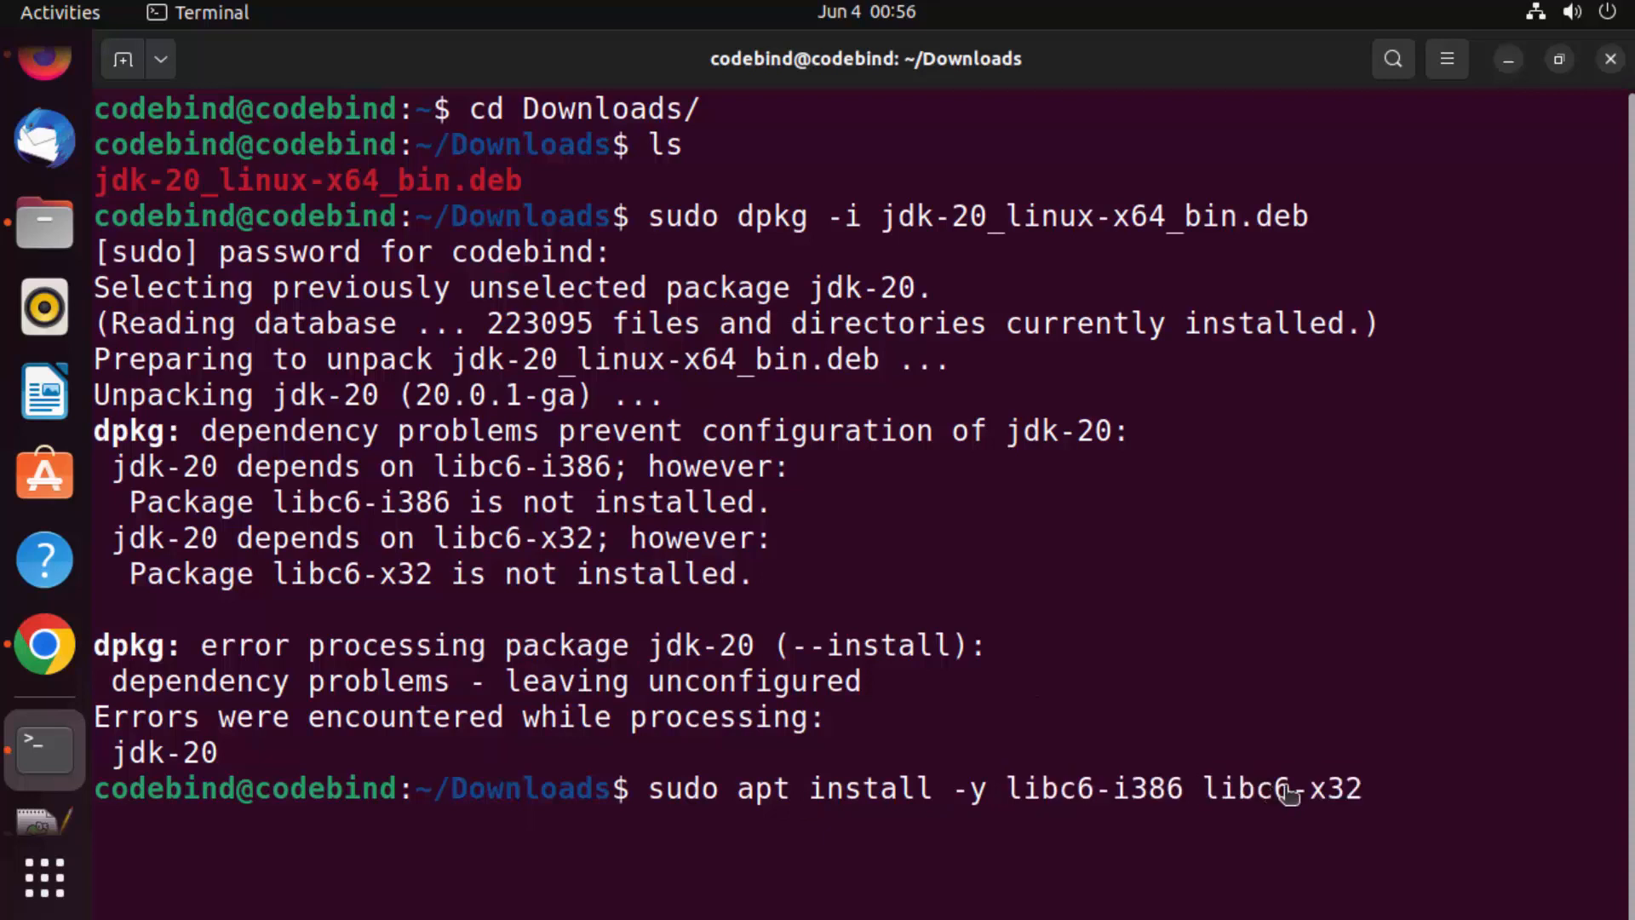
pyautogui.doubleClick(1279, 788)
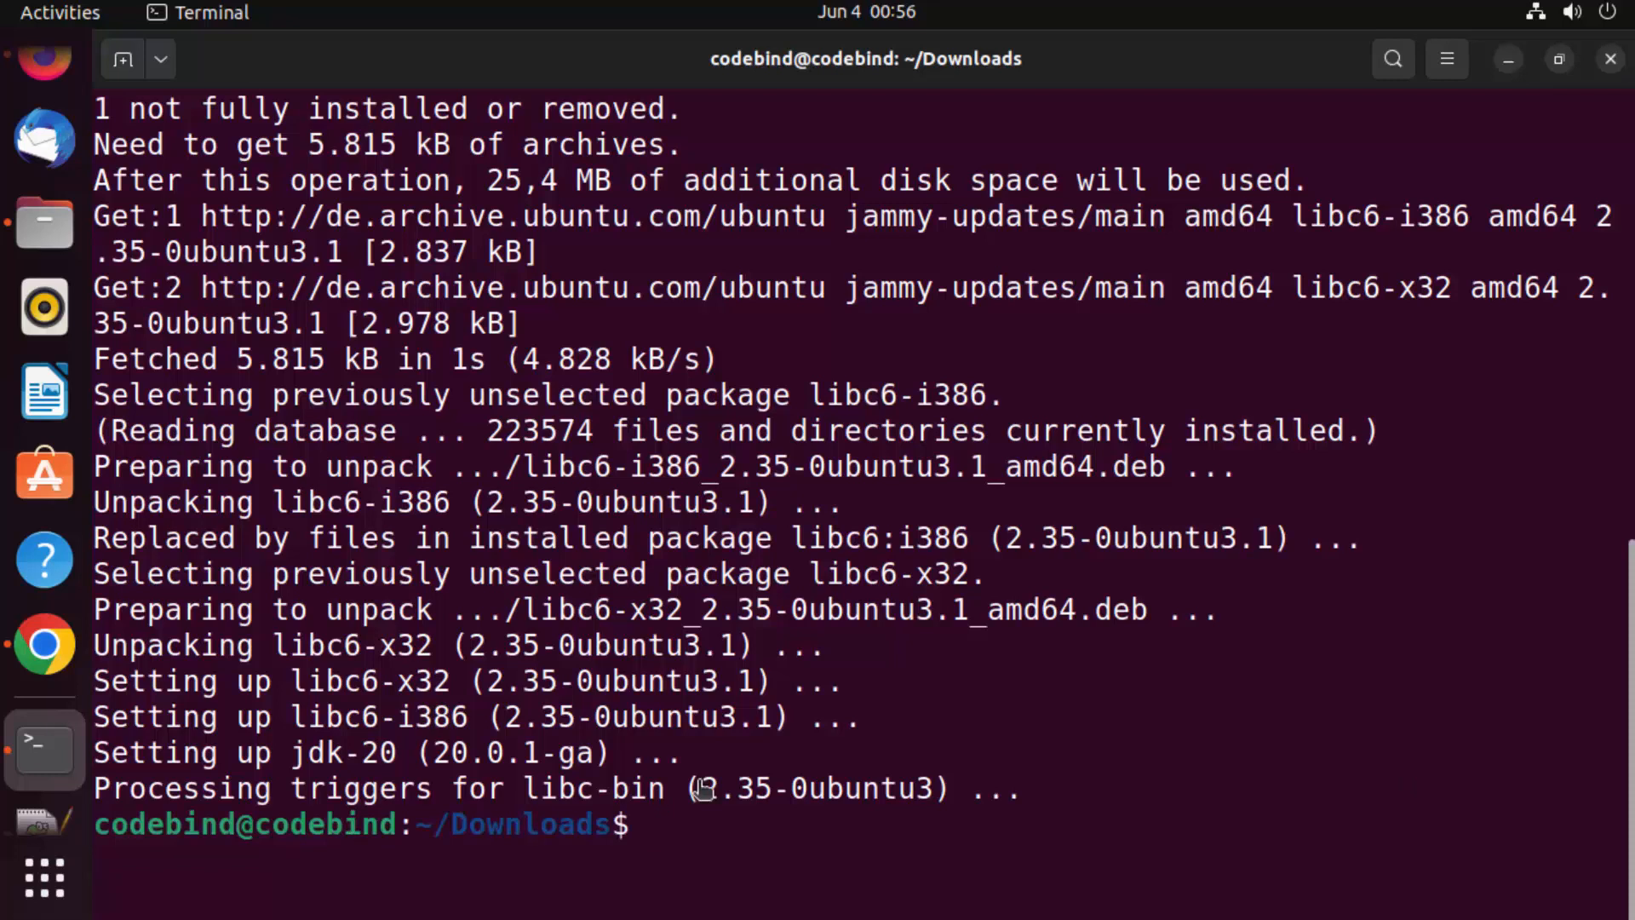
# Rerun sudo dpkg -i jdk-20_linux-x64_bin.deb so jdk-20 sets up cleanly.
pyautogui.write('sudo dpkg -i jdk-20_linux-x64_bin.deb')
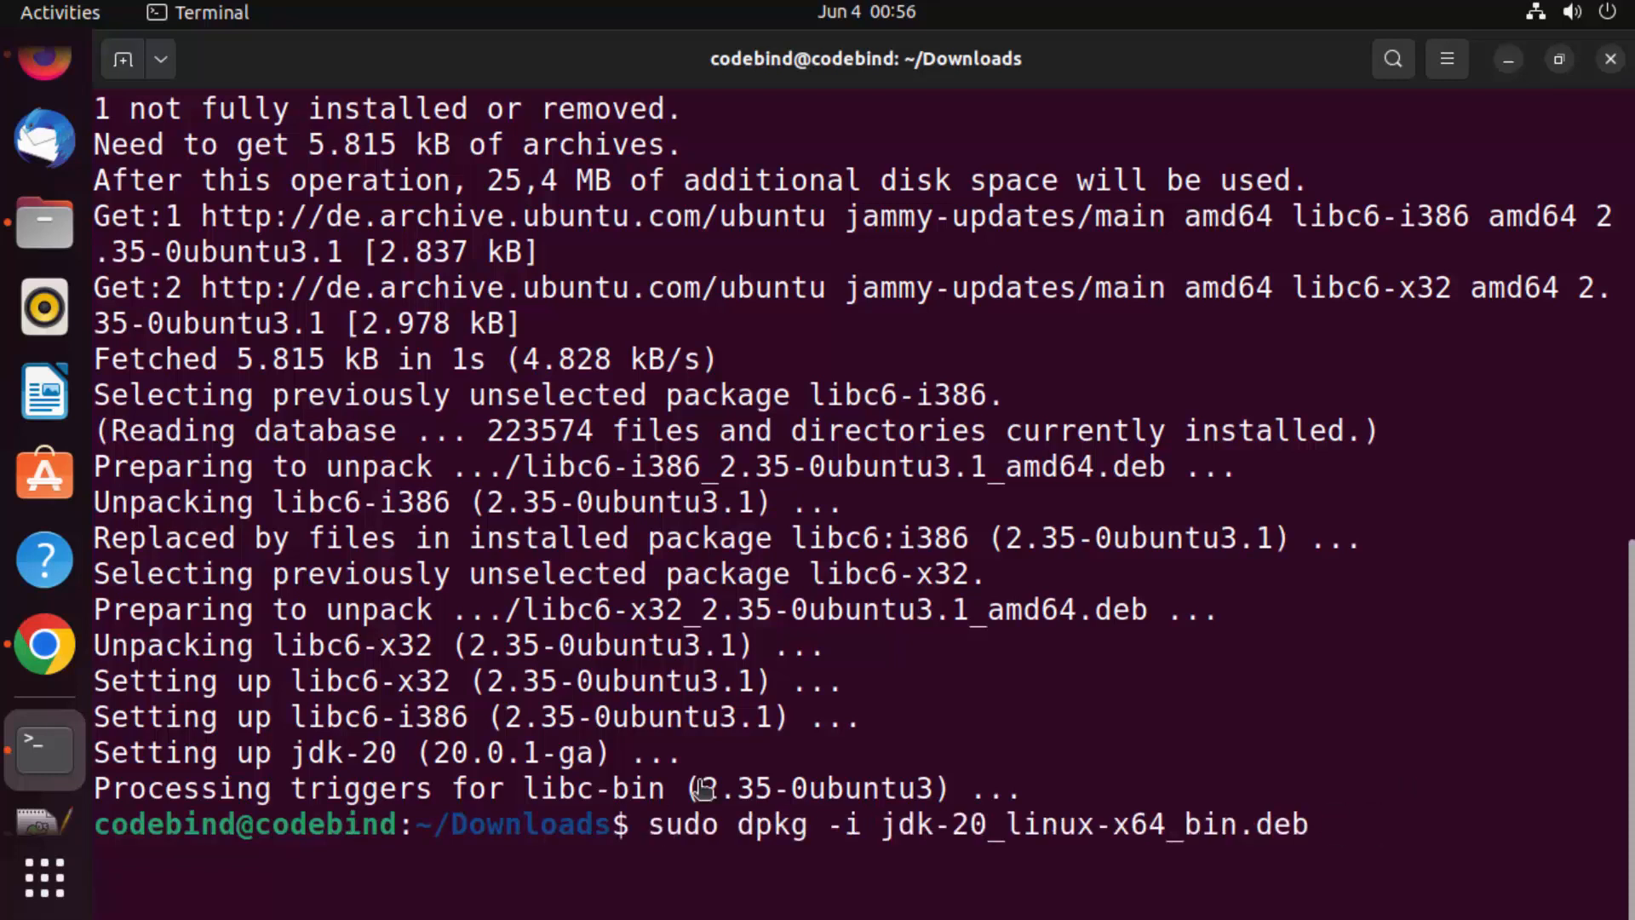
pyautogui.doubleClick(904, 824)
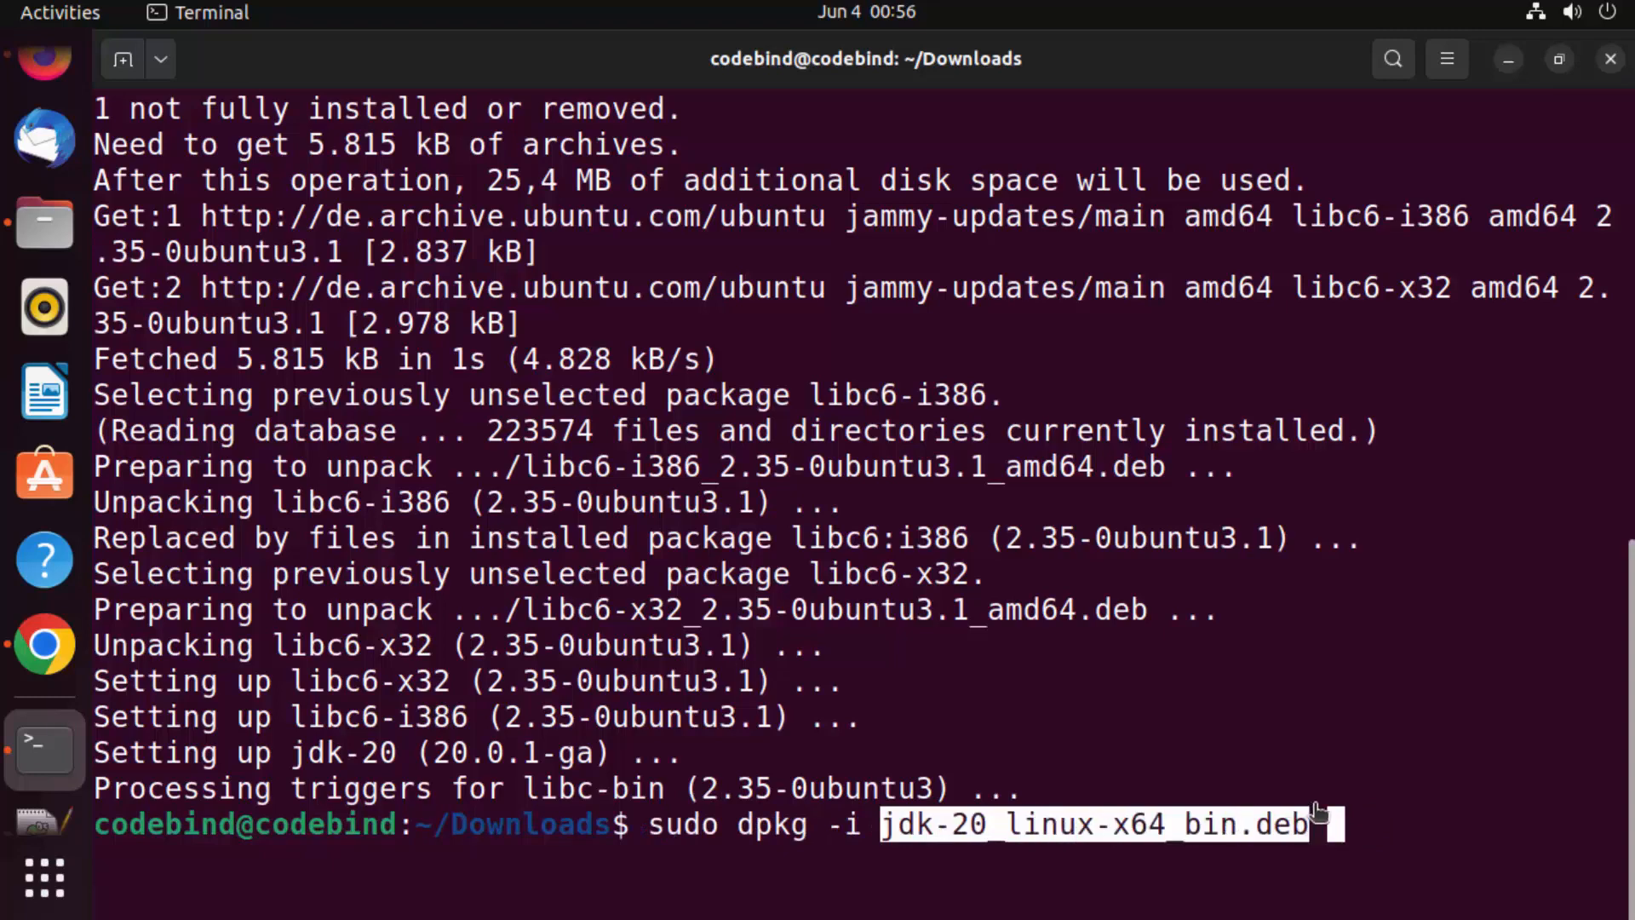
pyautogui.press('Return')
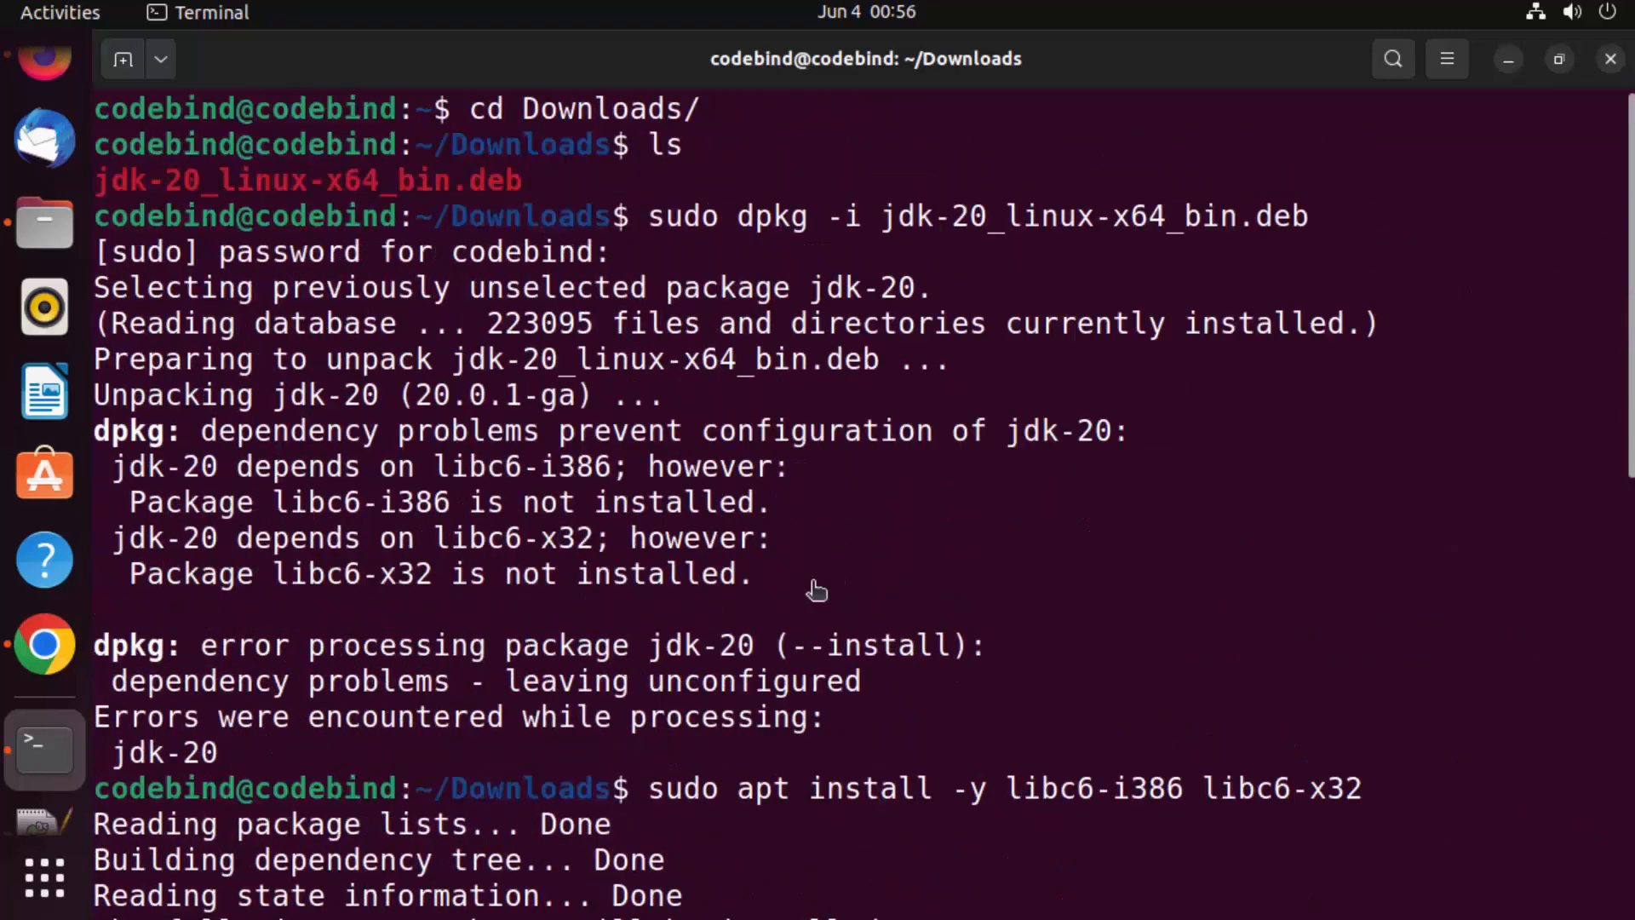
pyautogui.moveTo(161, 489)
pyautogui.write('sudo dpkg -i jdk-20_linux-x64_bin.deb')
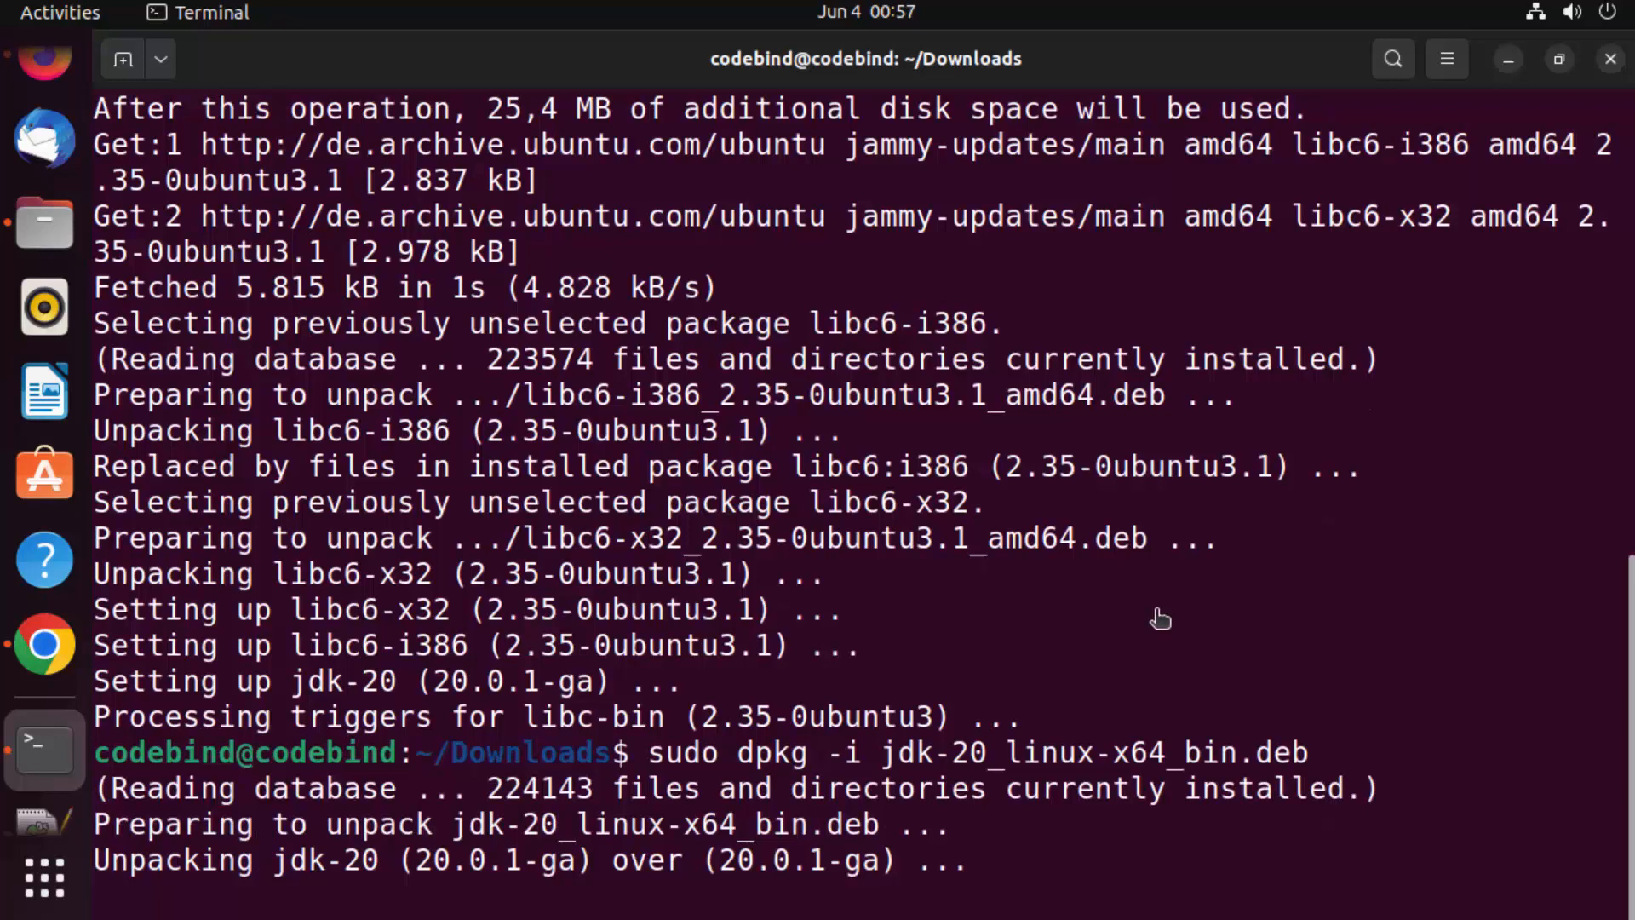
pyautogui.moveTo(1112, 717)
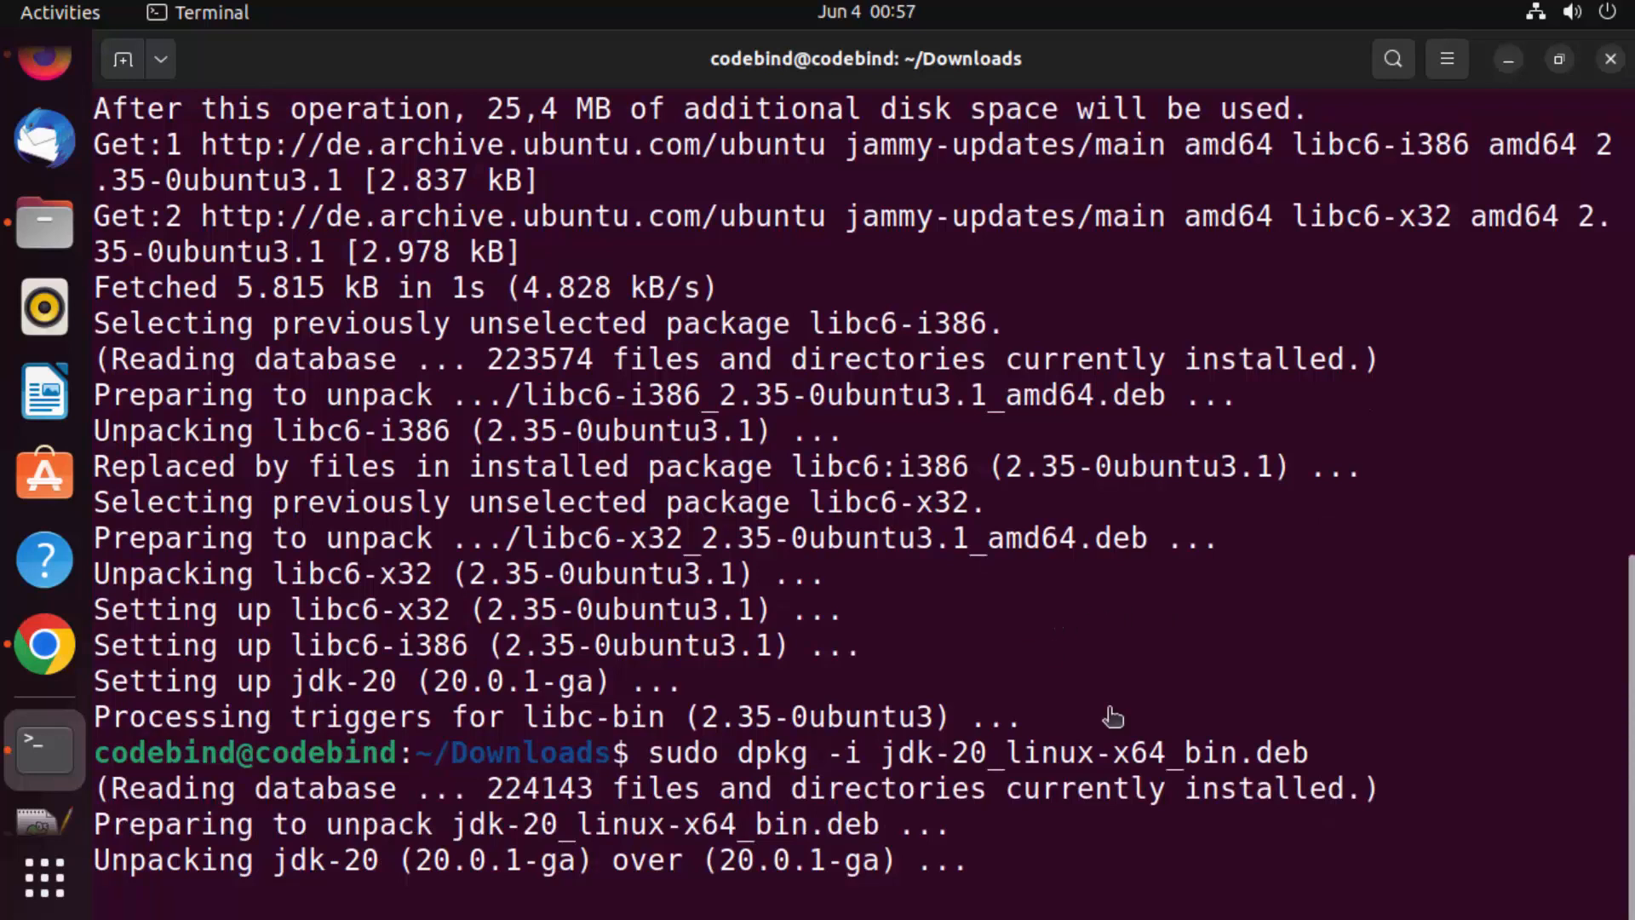
pyautogui.scroll(-3)
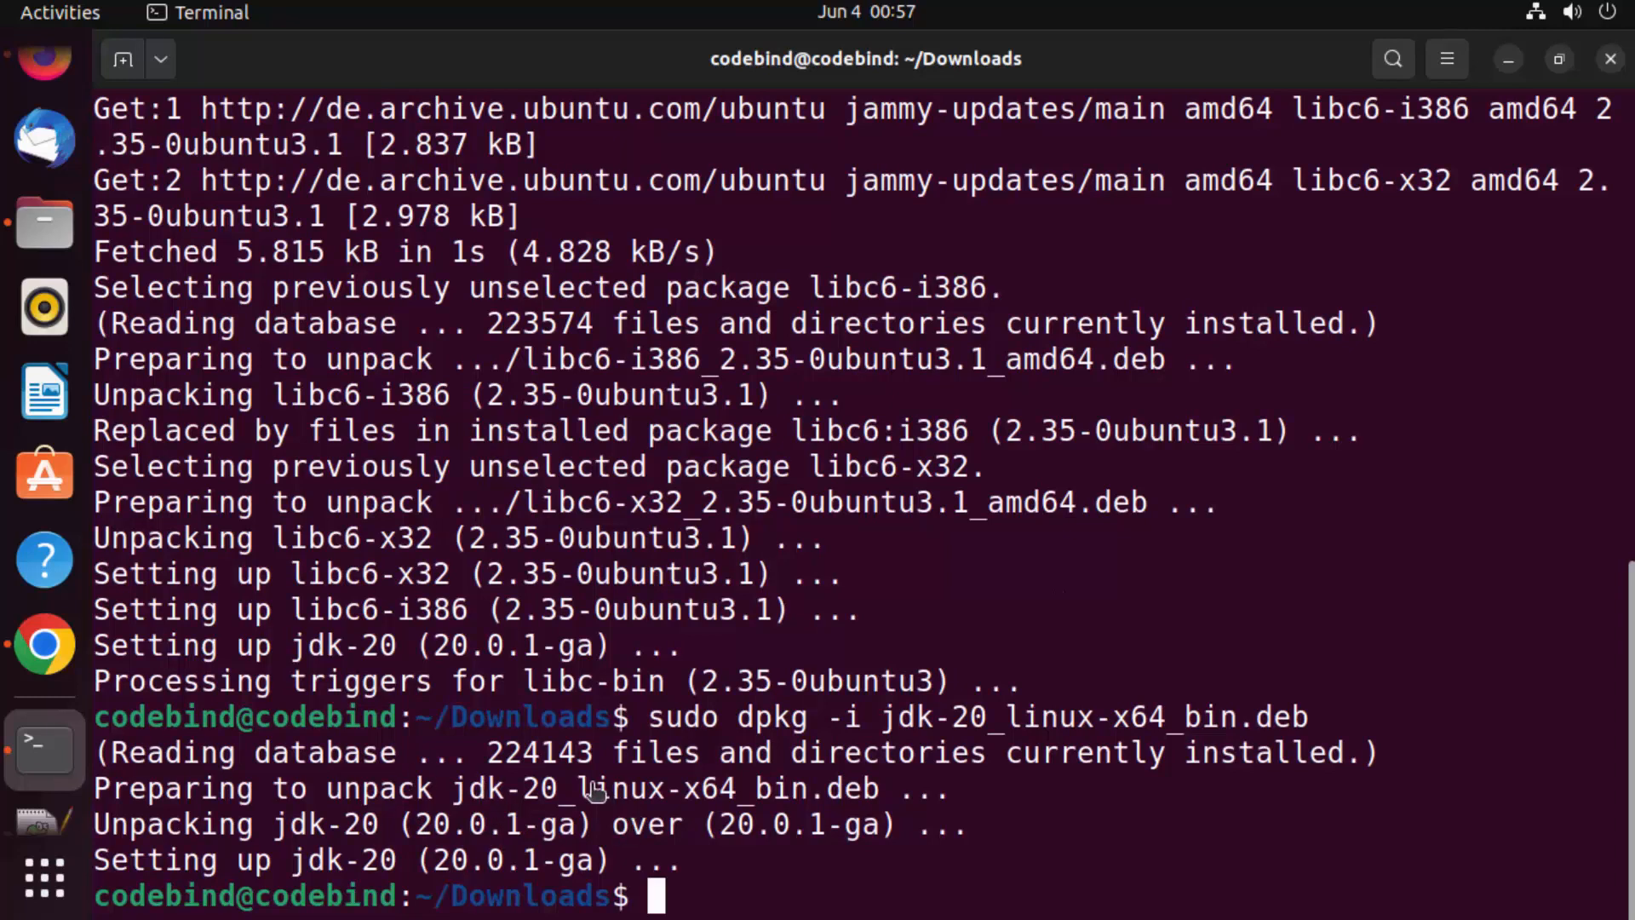
pyautogui.moveTo(594, 411)
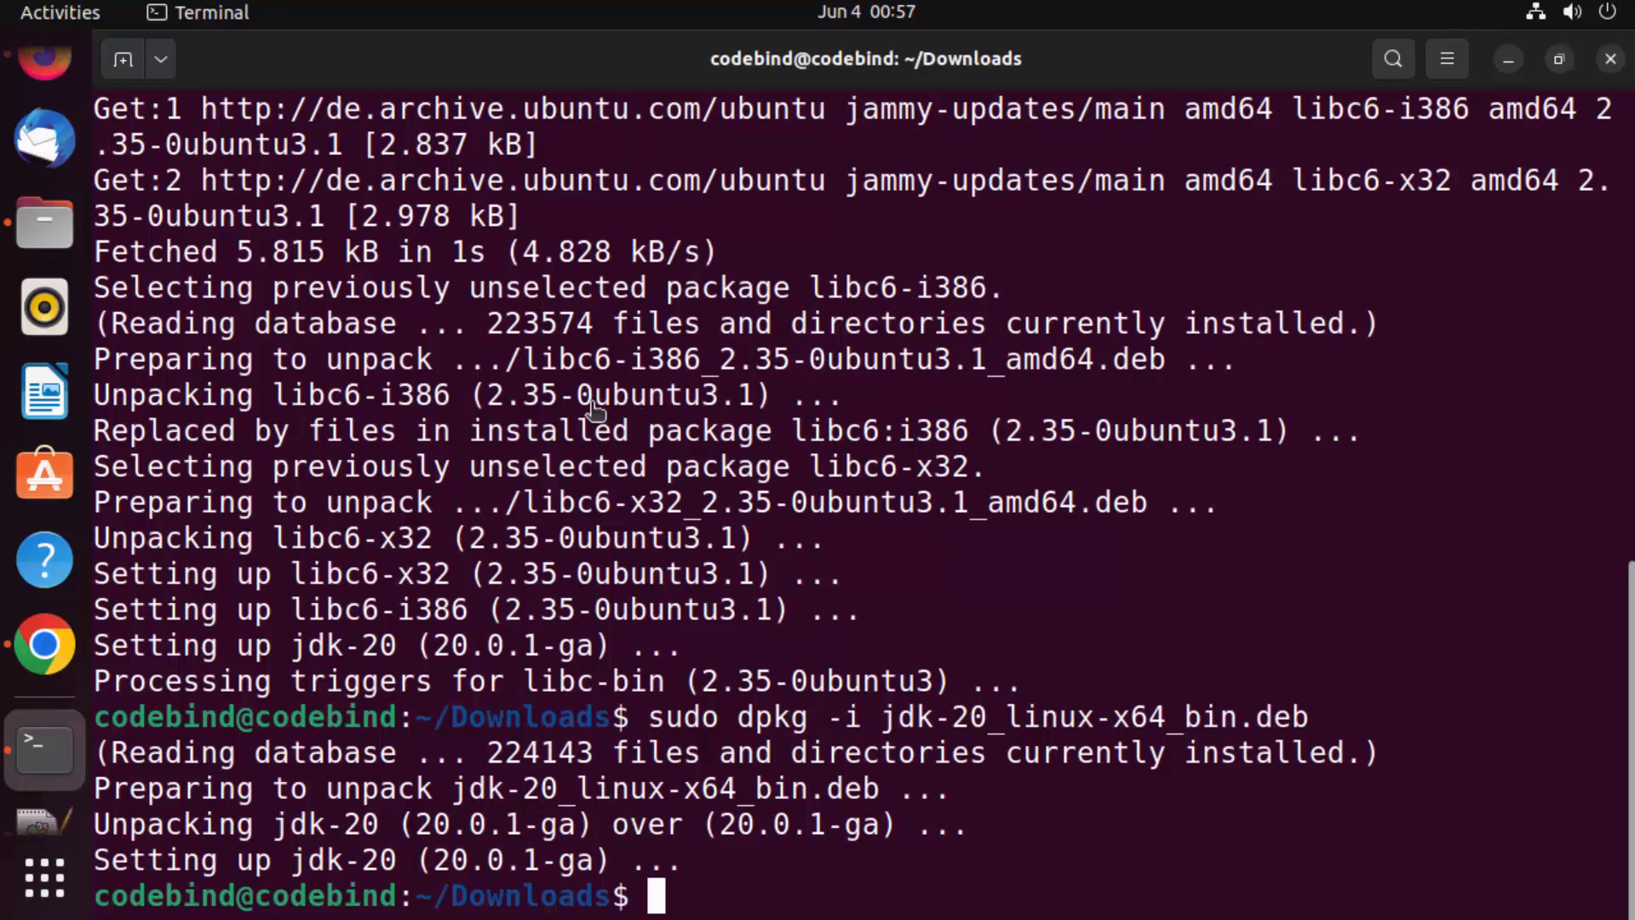